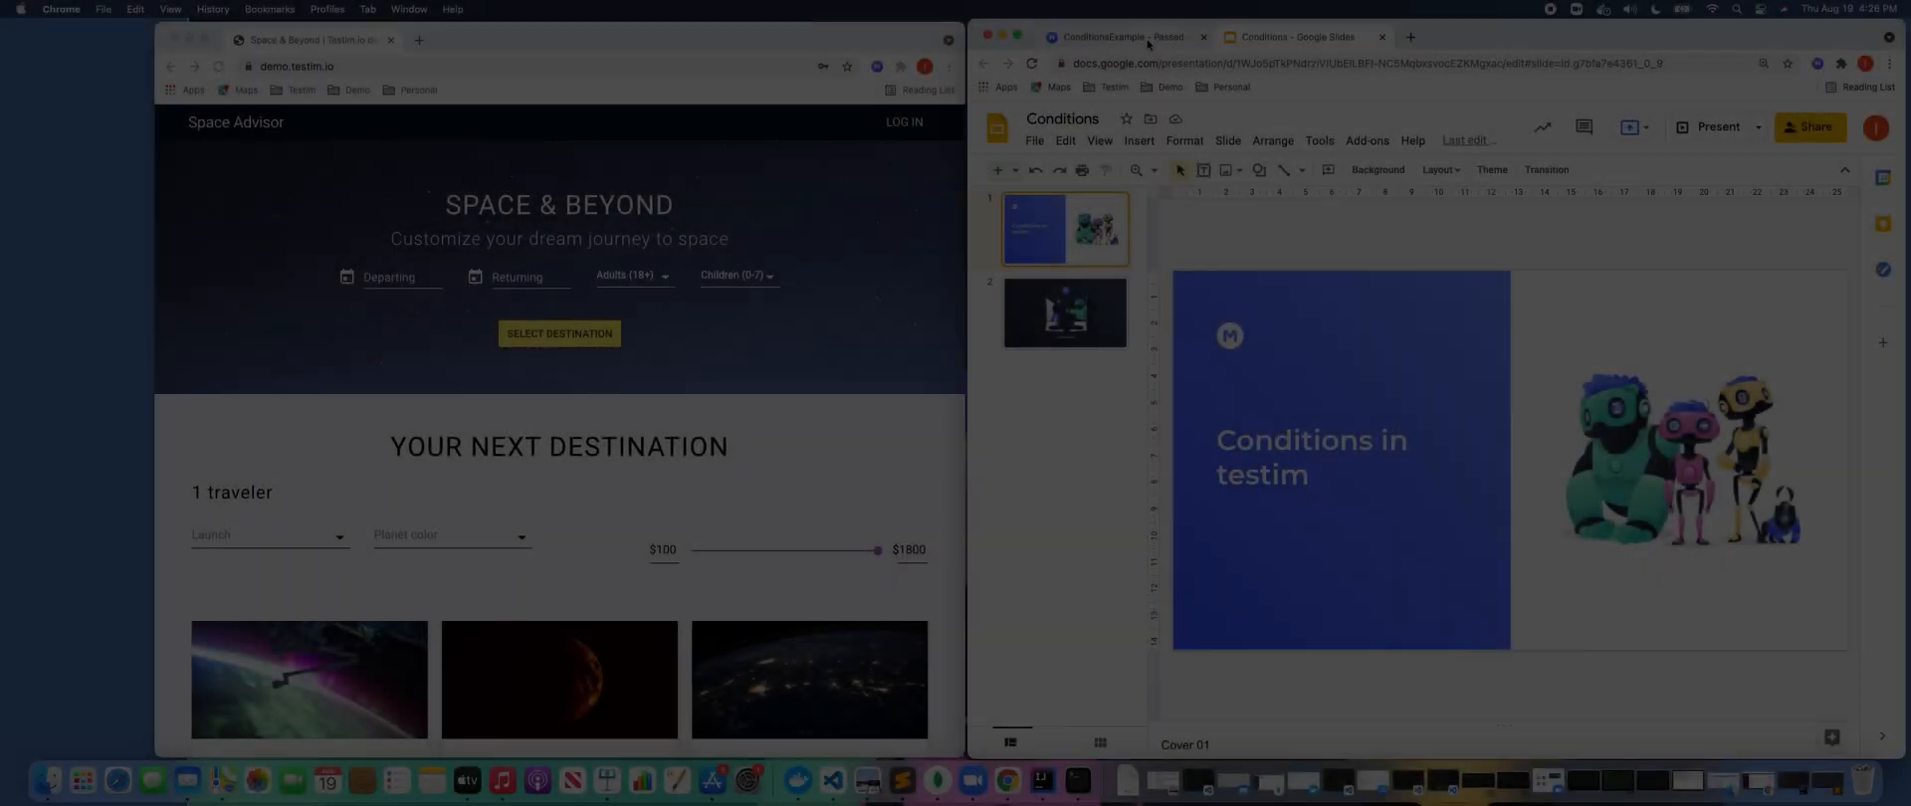
Switch from the Google Slides deck to the ConditionsExample test editor in Testim
left_click(1121, 37)
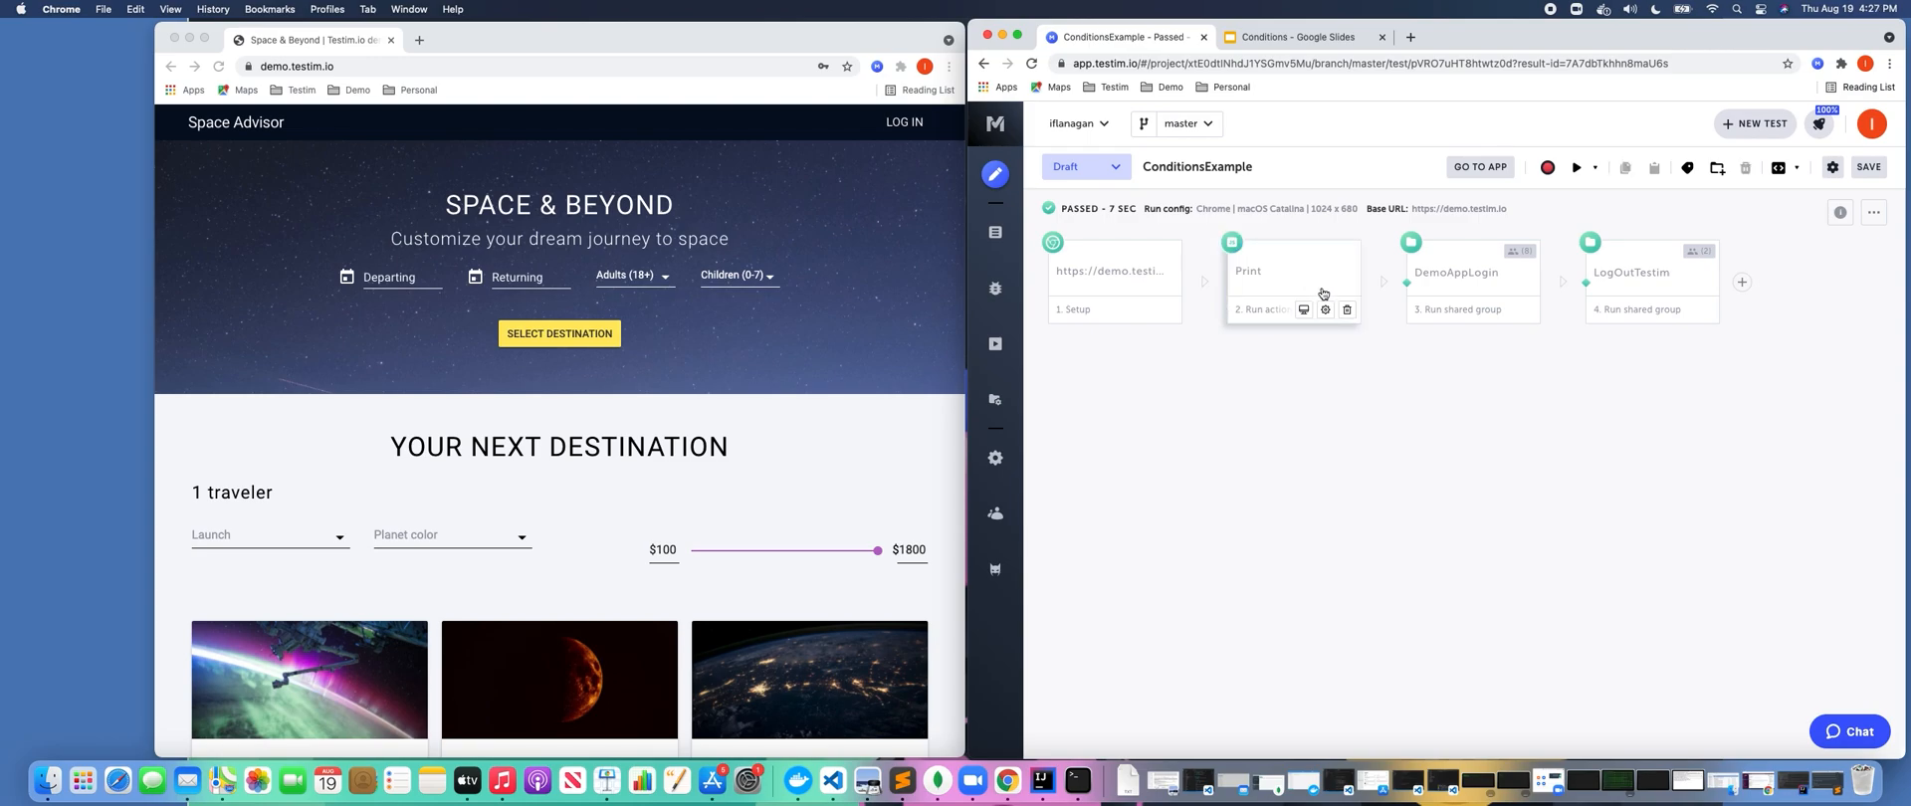
Show the Print custom action step's properties in the ConditionsExample test
left_click(1291, 270)
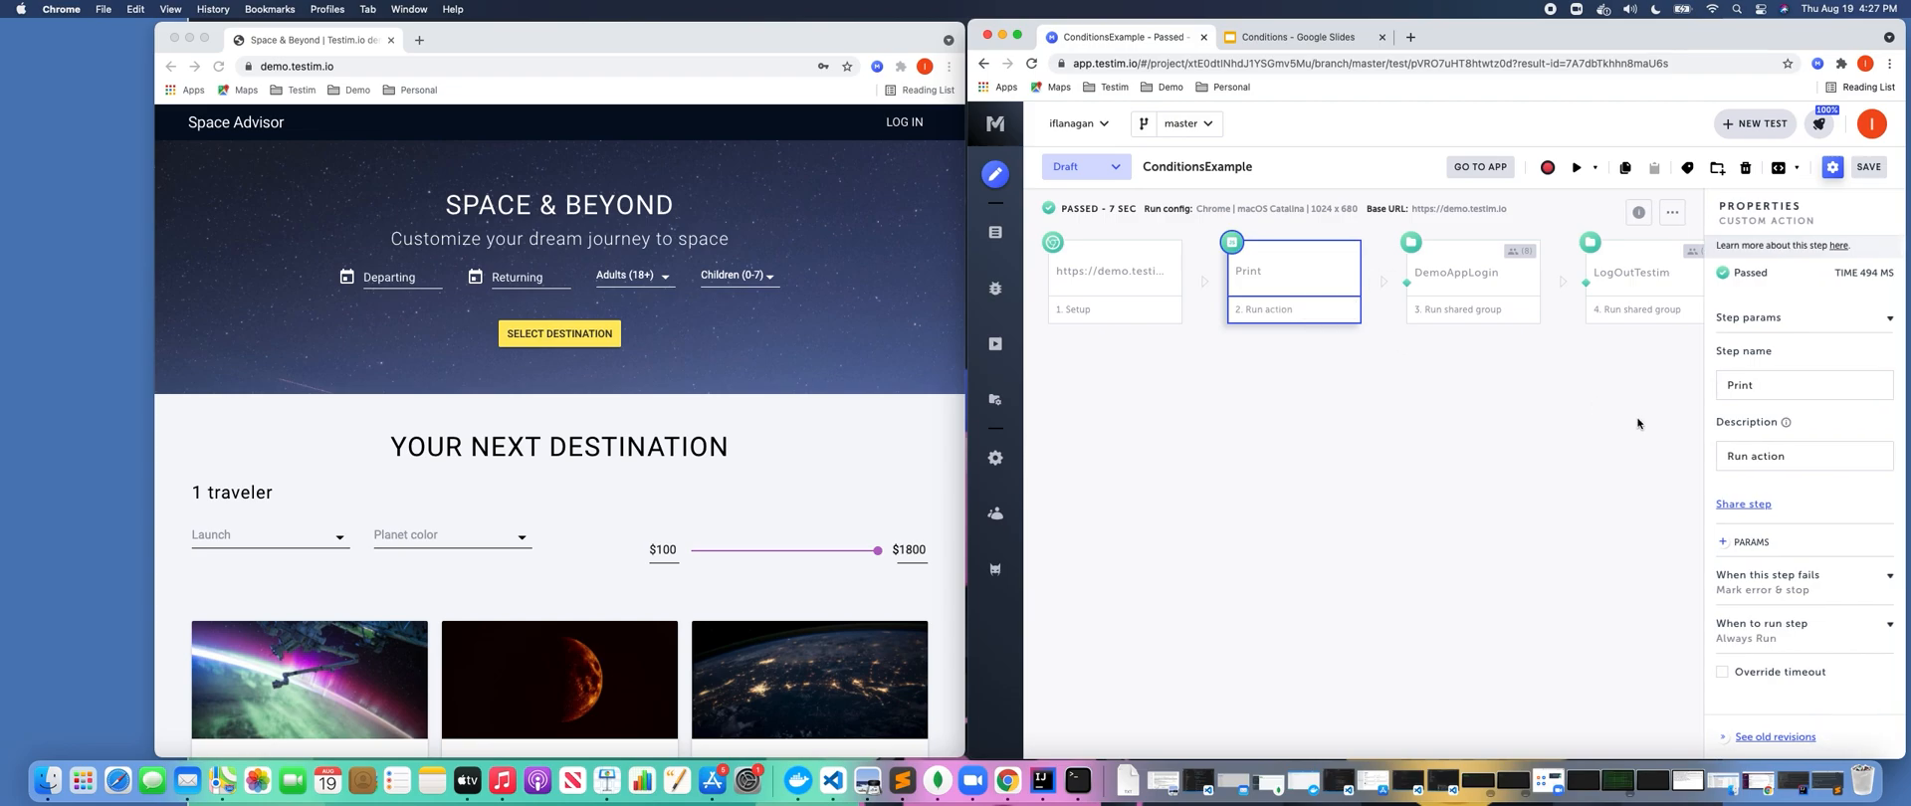
mouse_move(1817, 595)
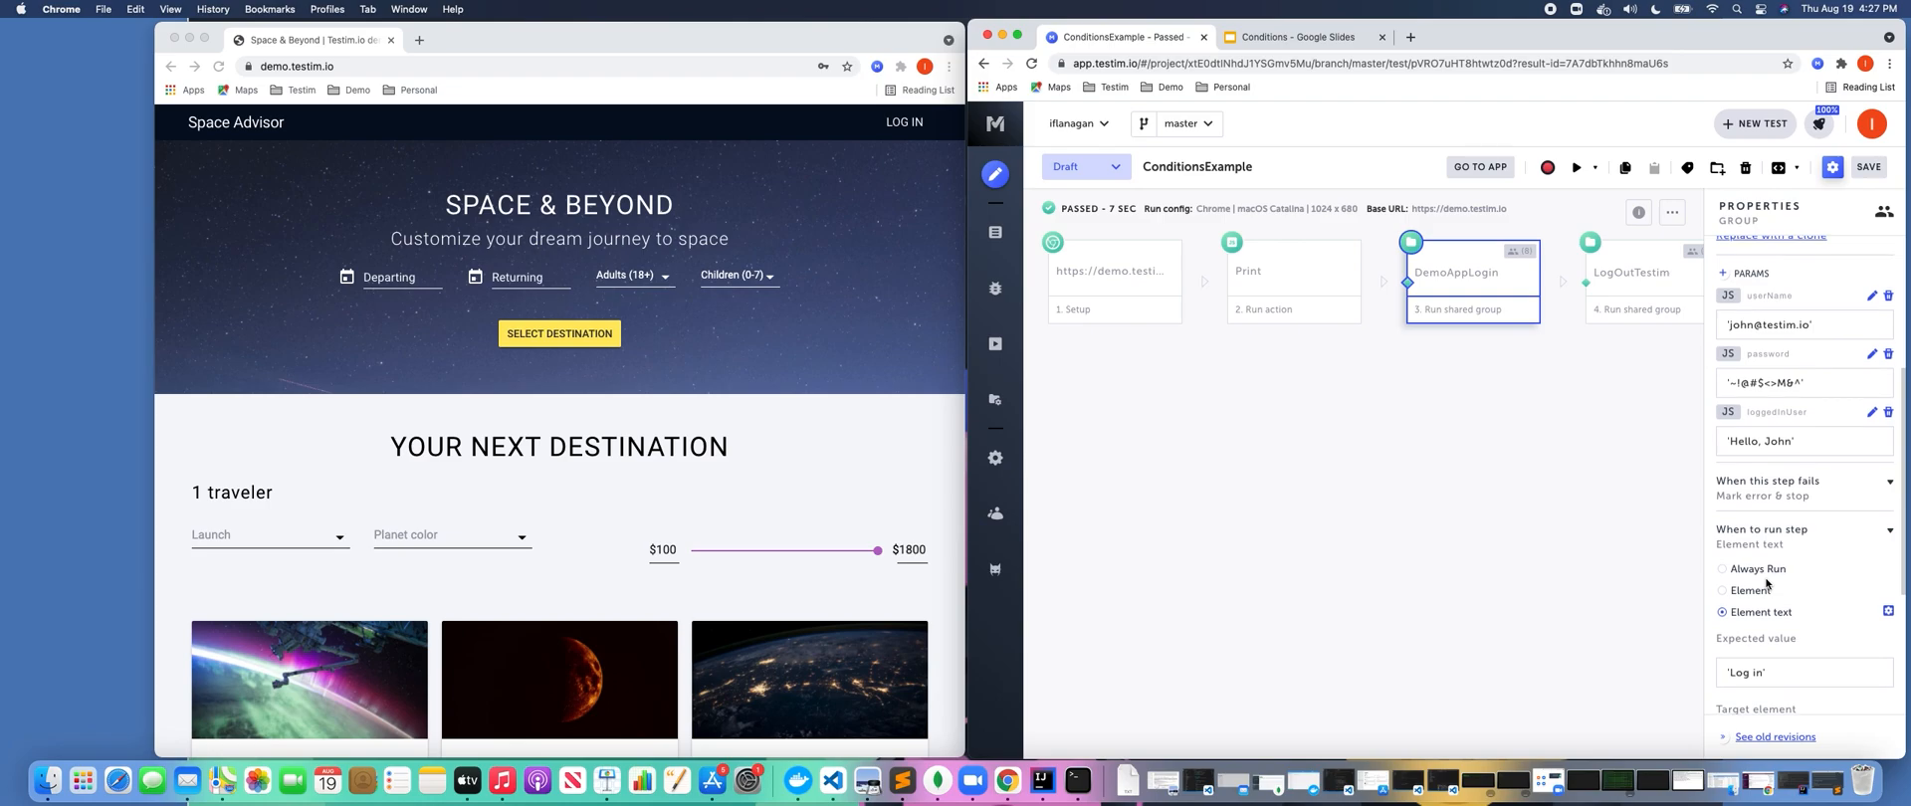
Highlight the LOG IN target element, then reveal DemoAppLogin's 'Log in' element-text run condition
scroll("down", 3)
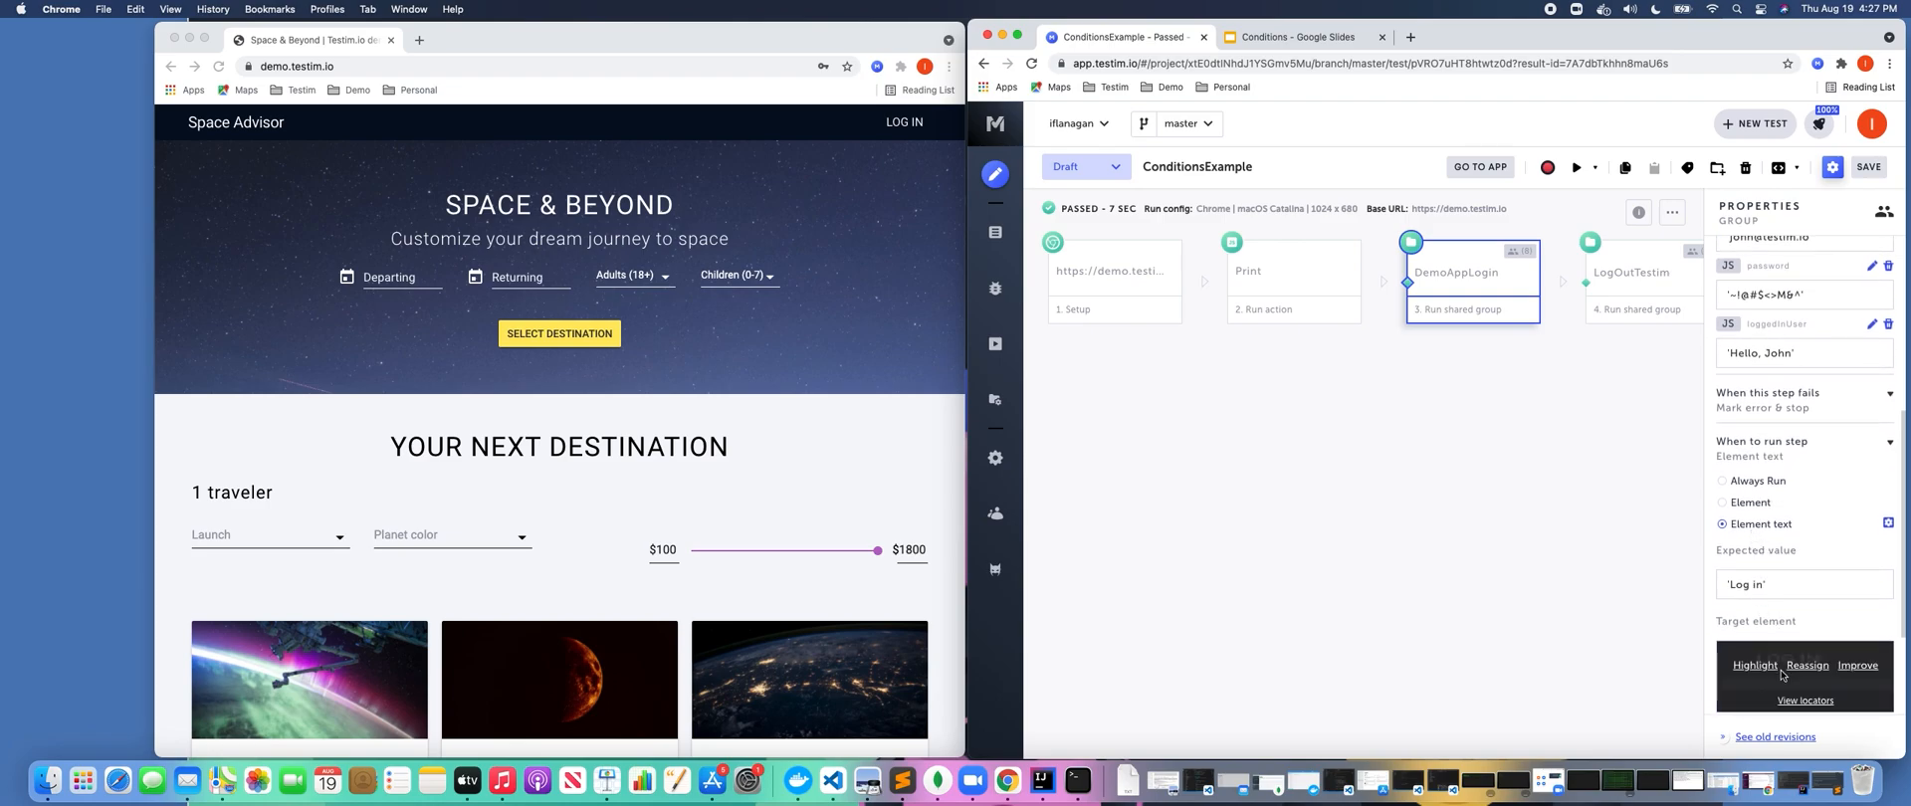
left_click(1807, 665)
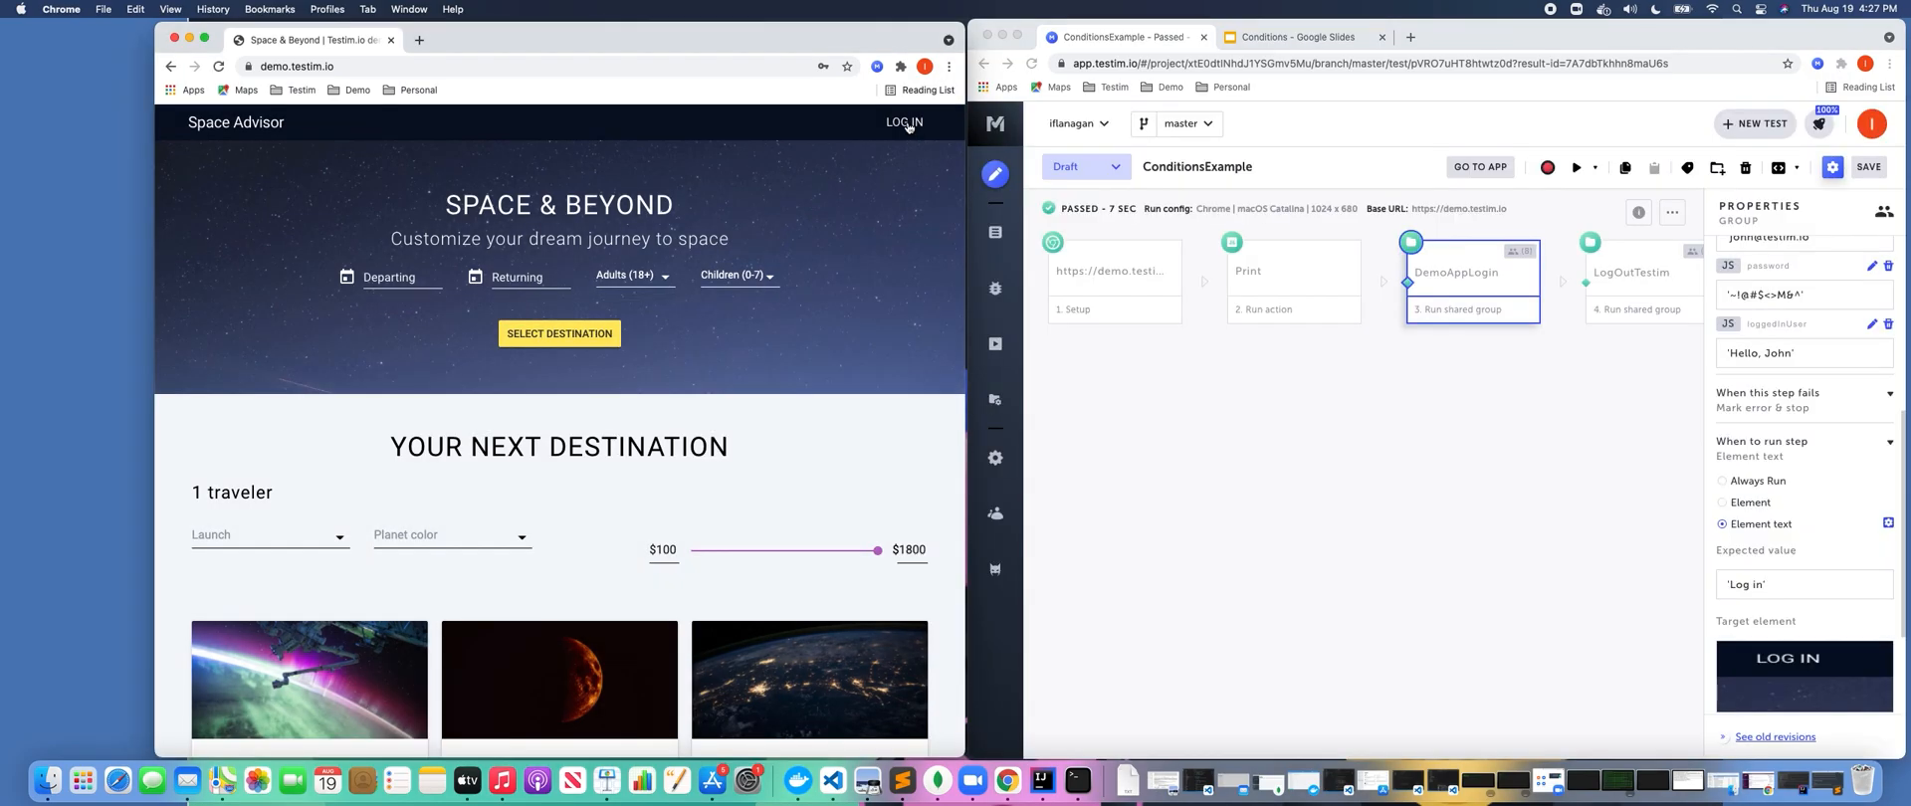
mouse_move(1661, 467)
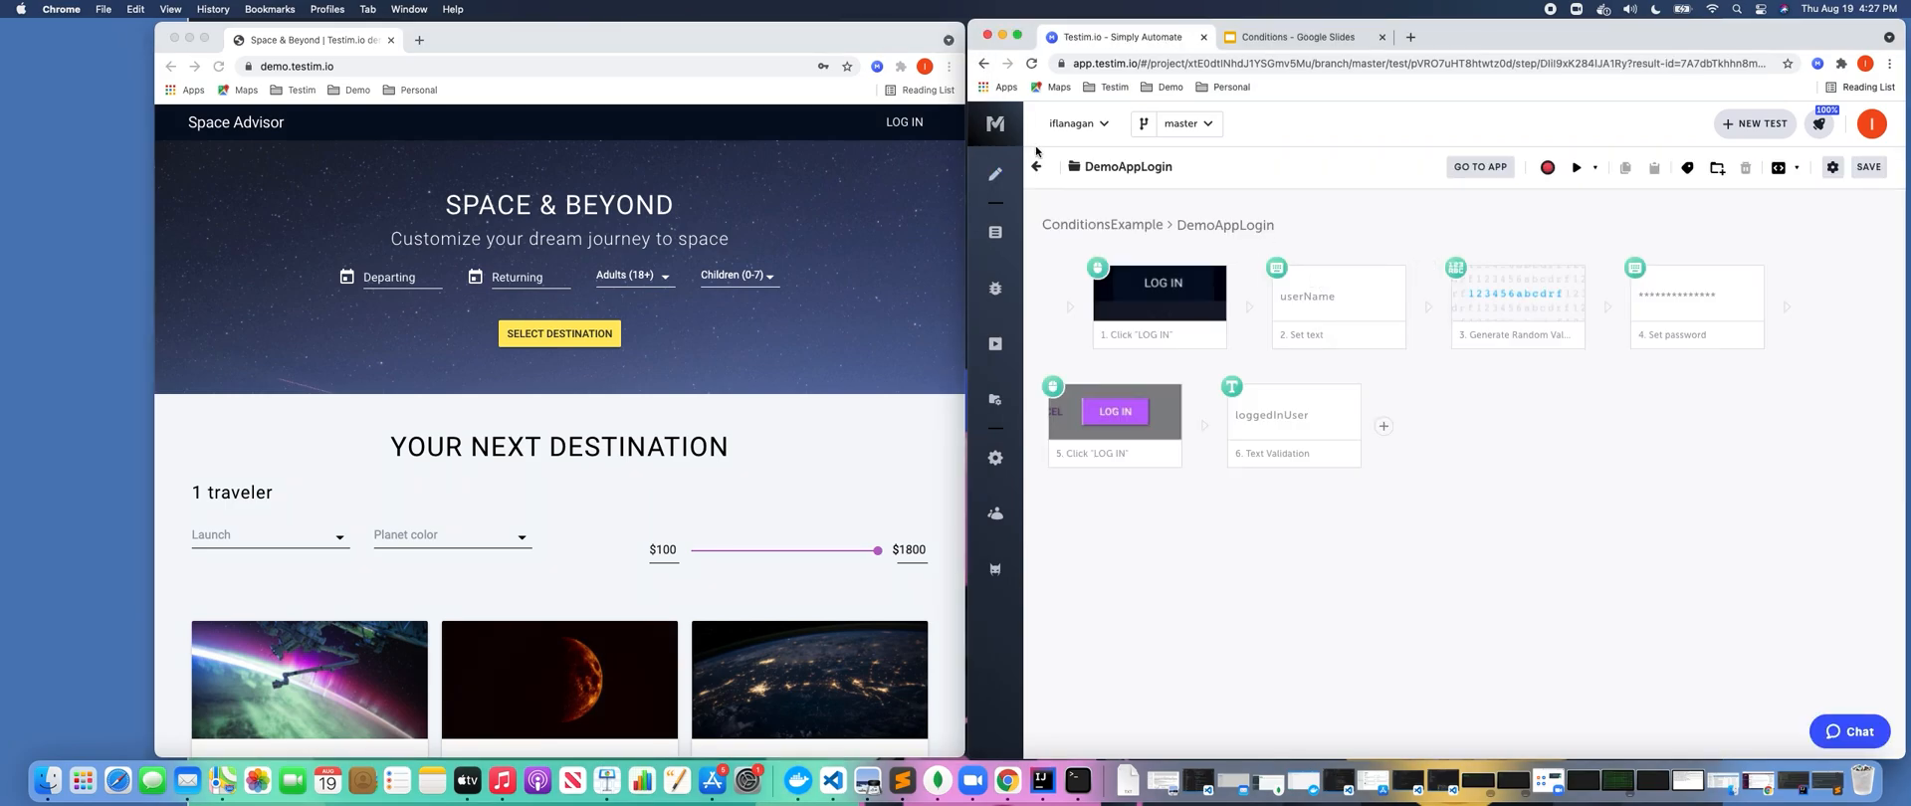
left_click(1036, 168)
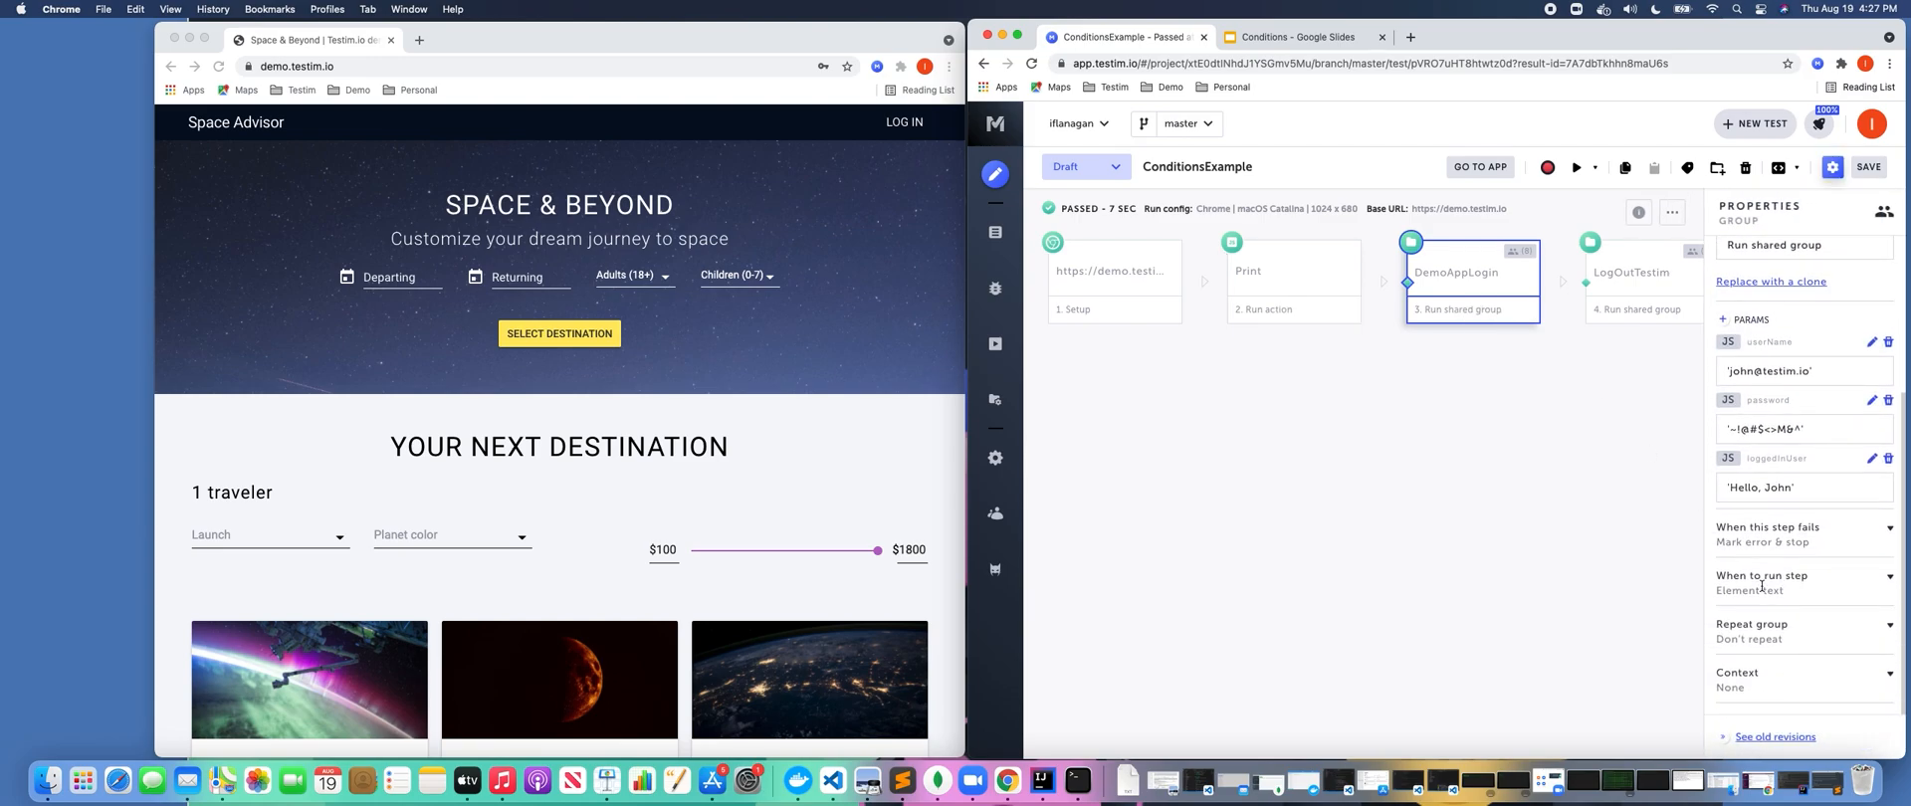
left_click(1760, 576)
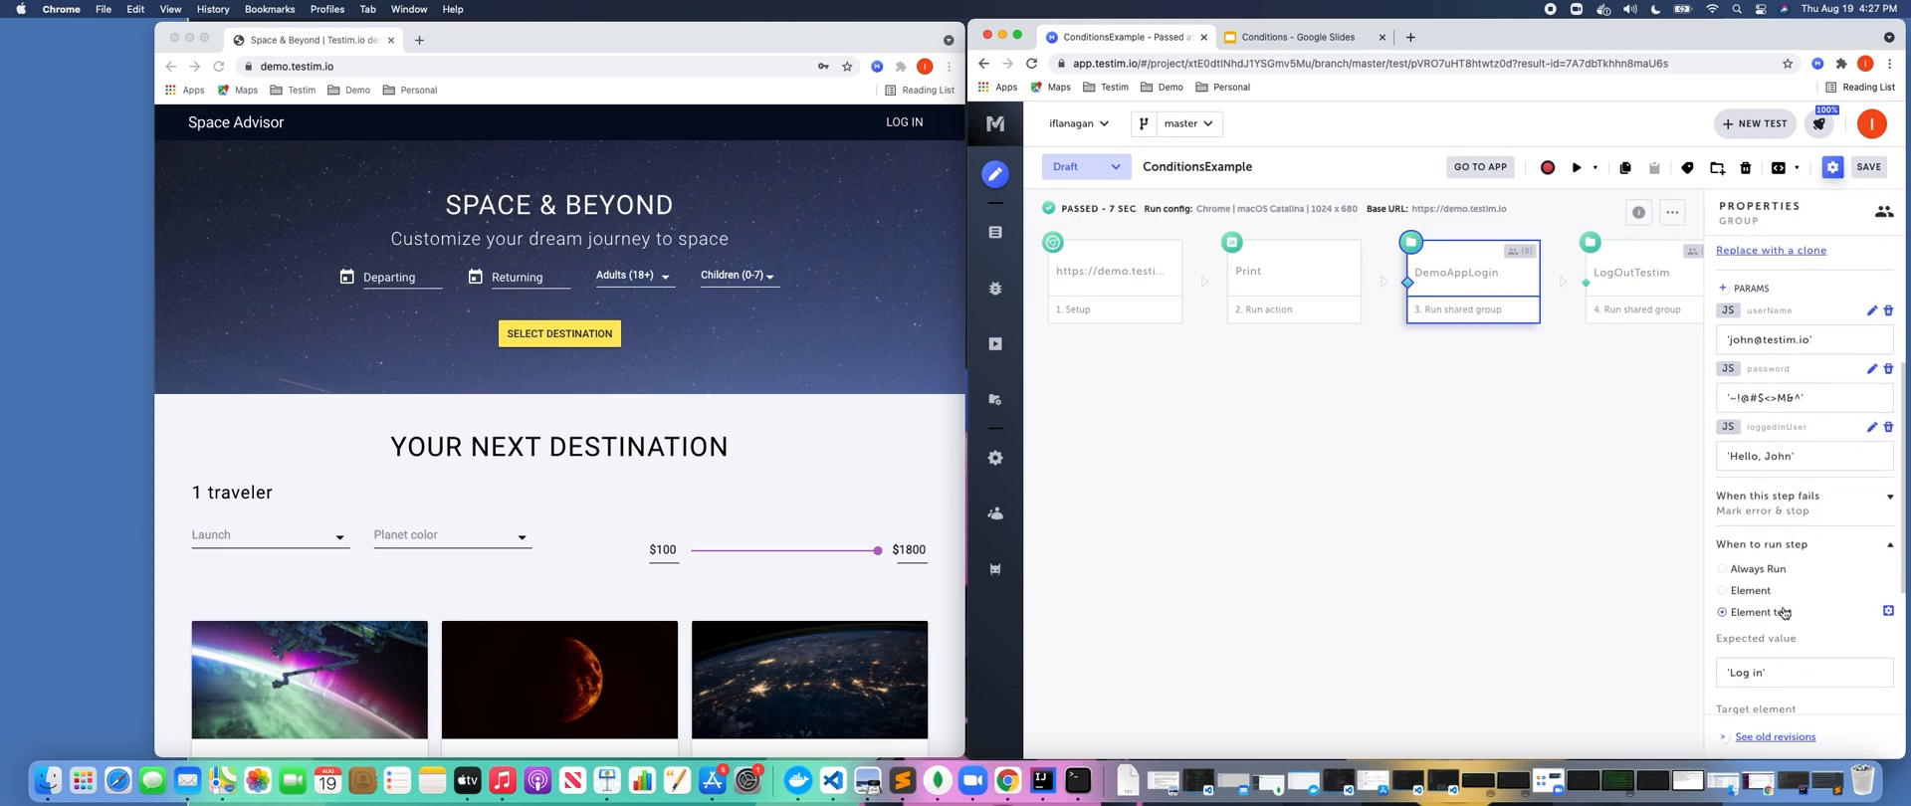
scroll("down", 3)
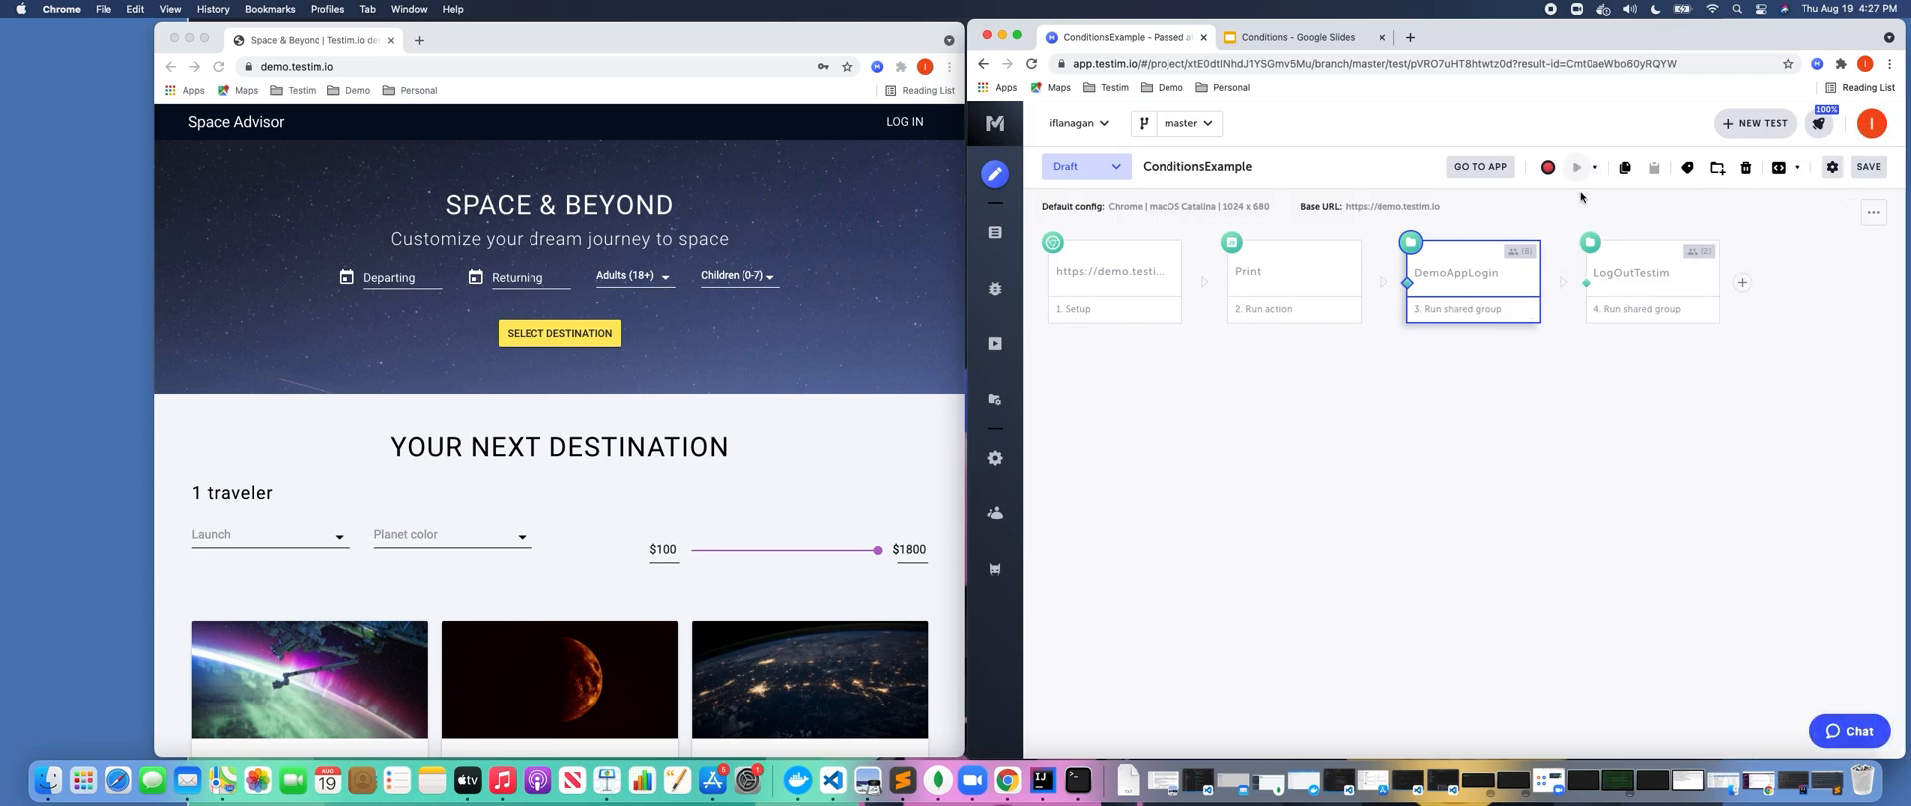
Run ConditionsExample twice, the second run passing with the DemoAppLogin condition failed
left_click(1576, 167)
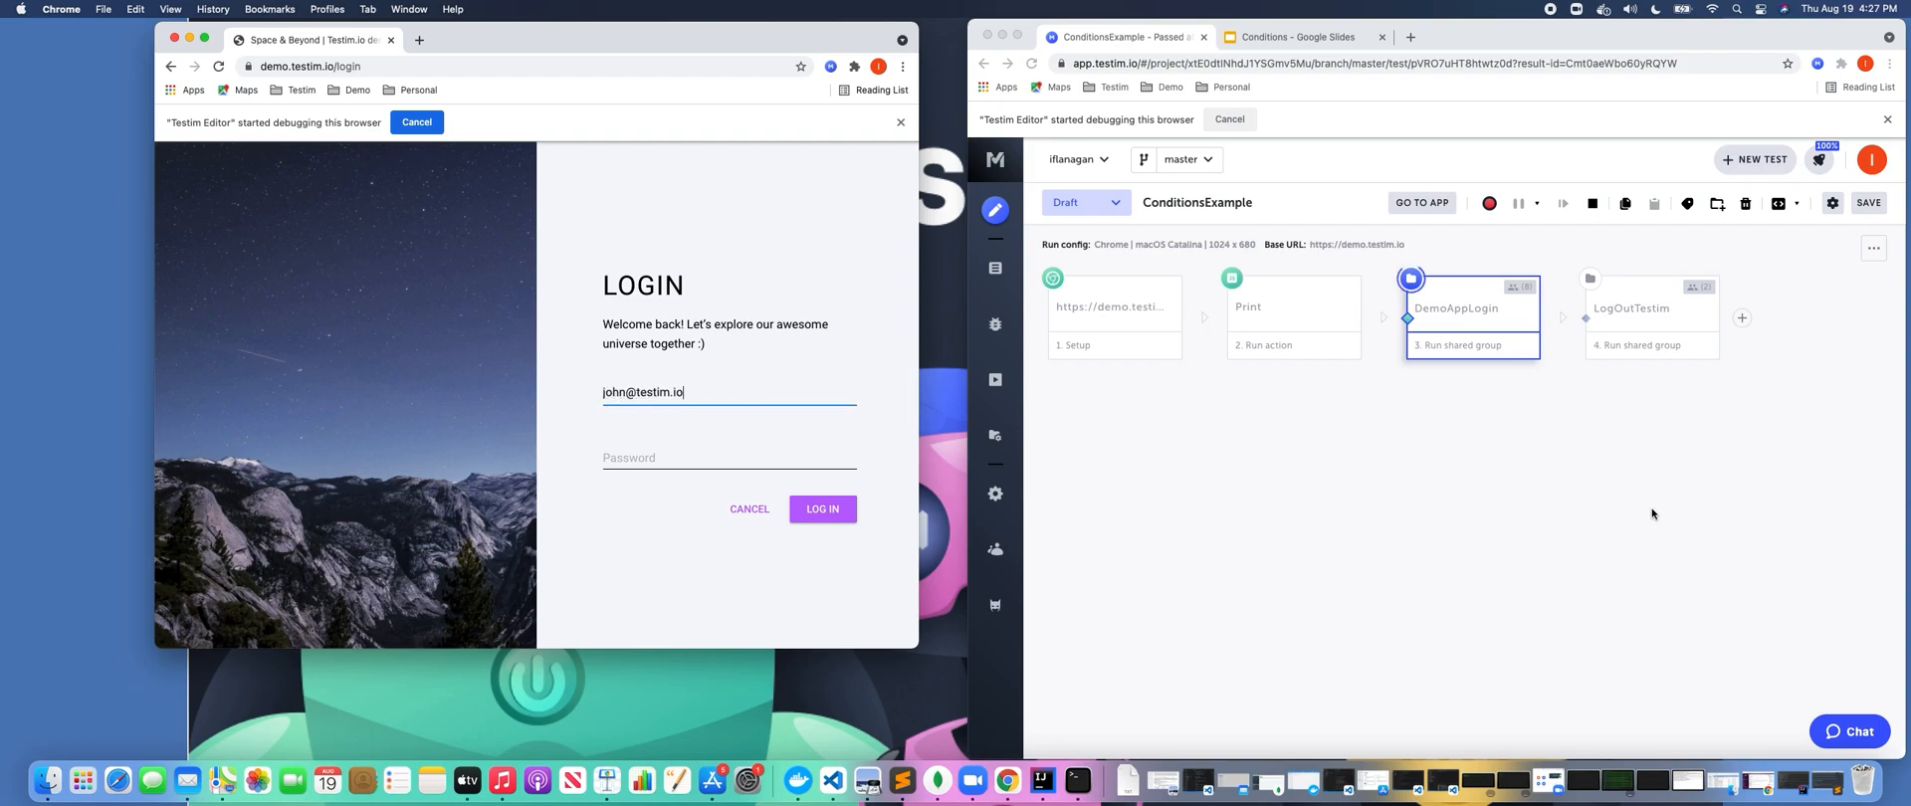
left_click(823, 508)
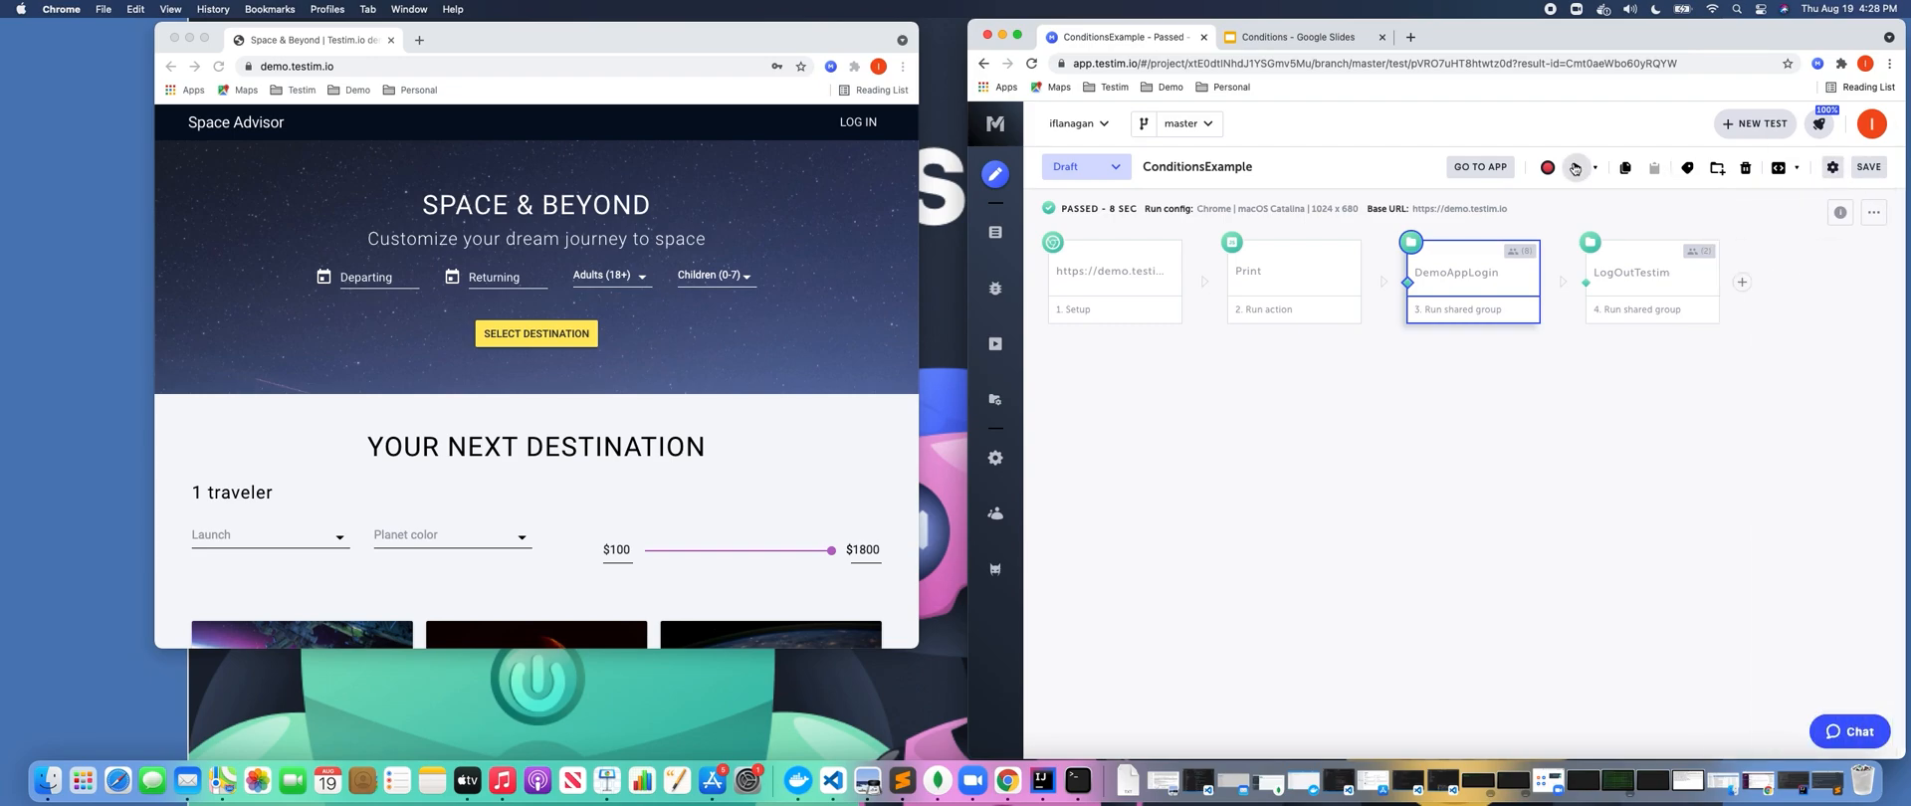
left_click(1574, 167)
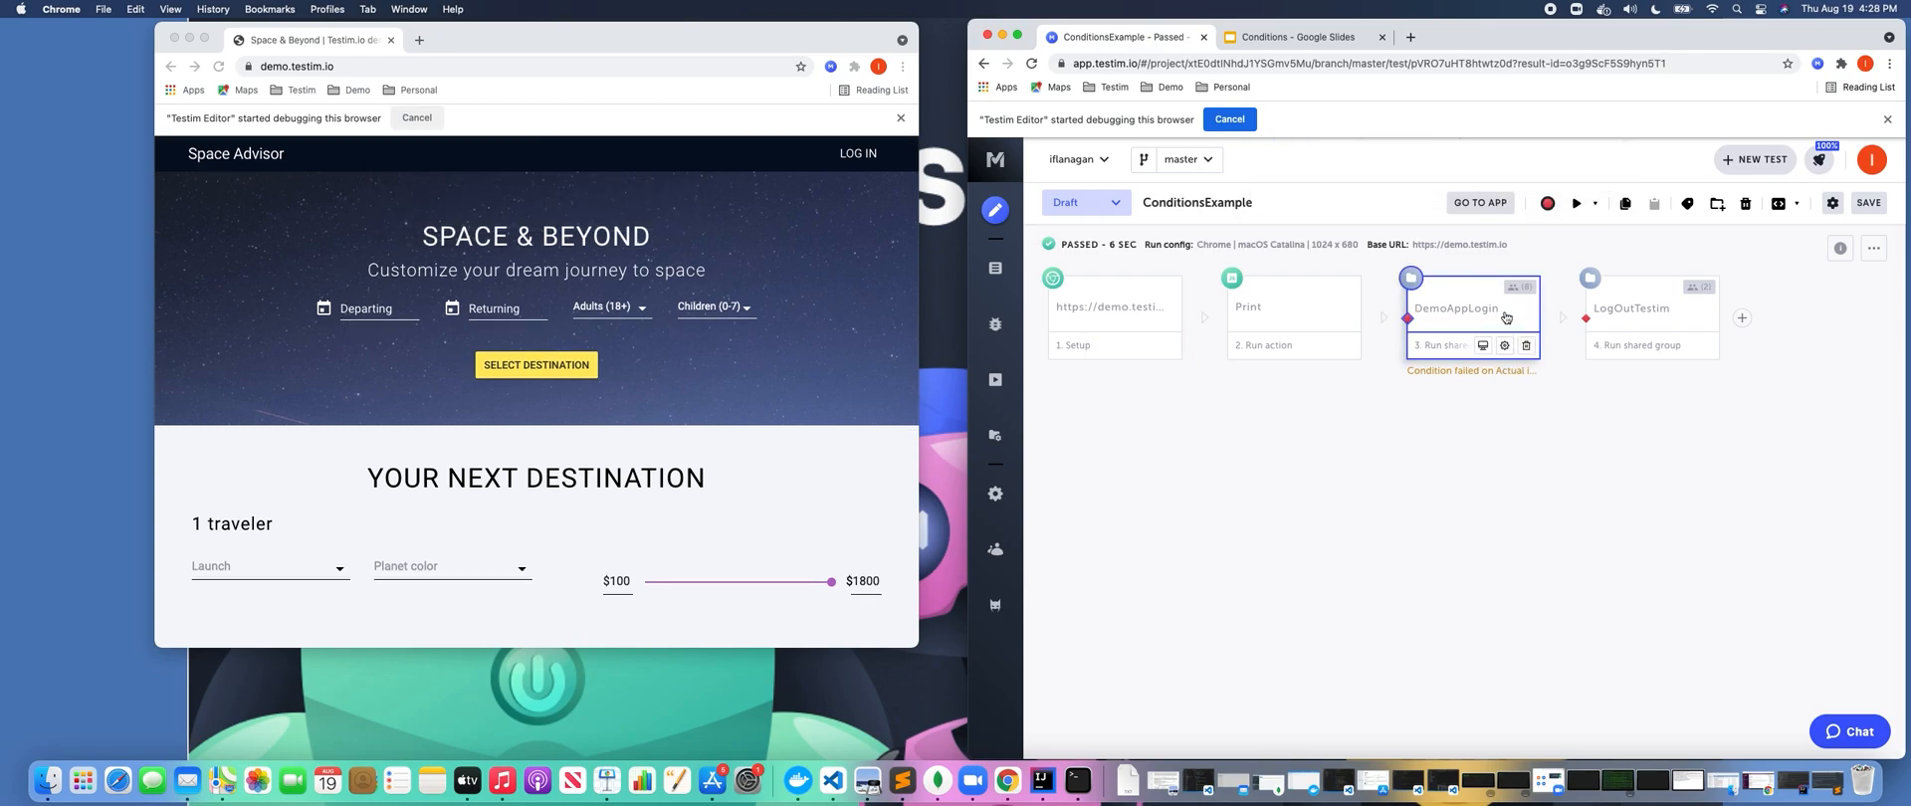
Review DemoAppLogin's 'Log in' expected value, then show LogOutTestim's HELLO, JOHN element-visible condition
double_click(1470, 307)
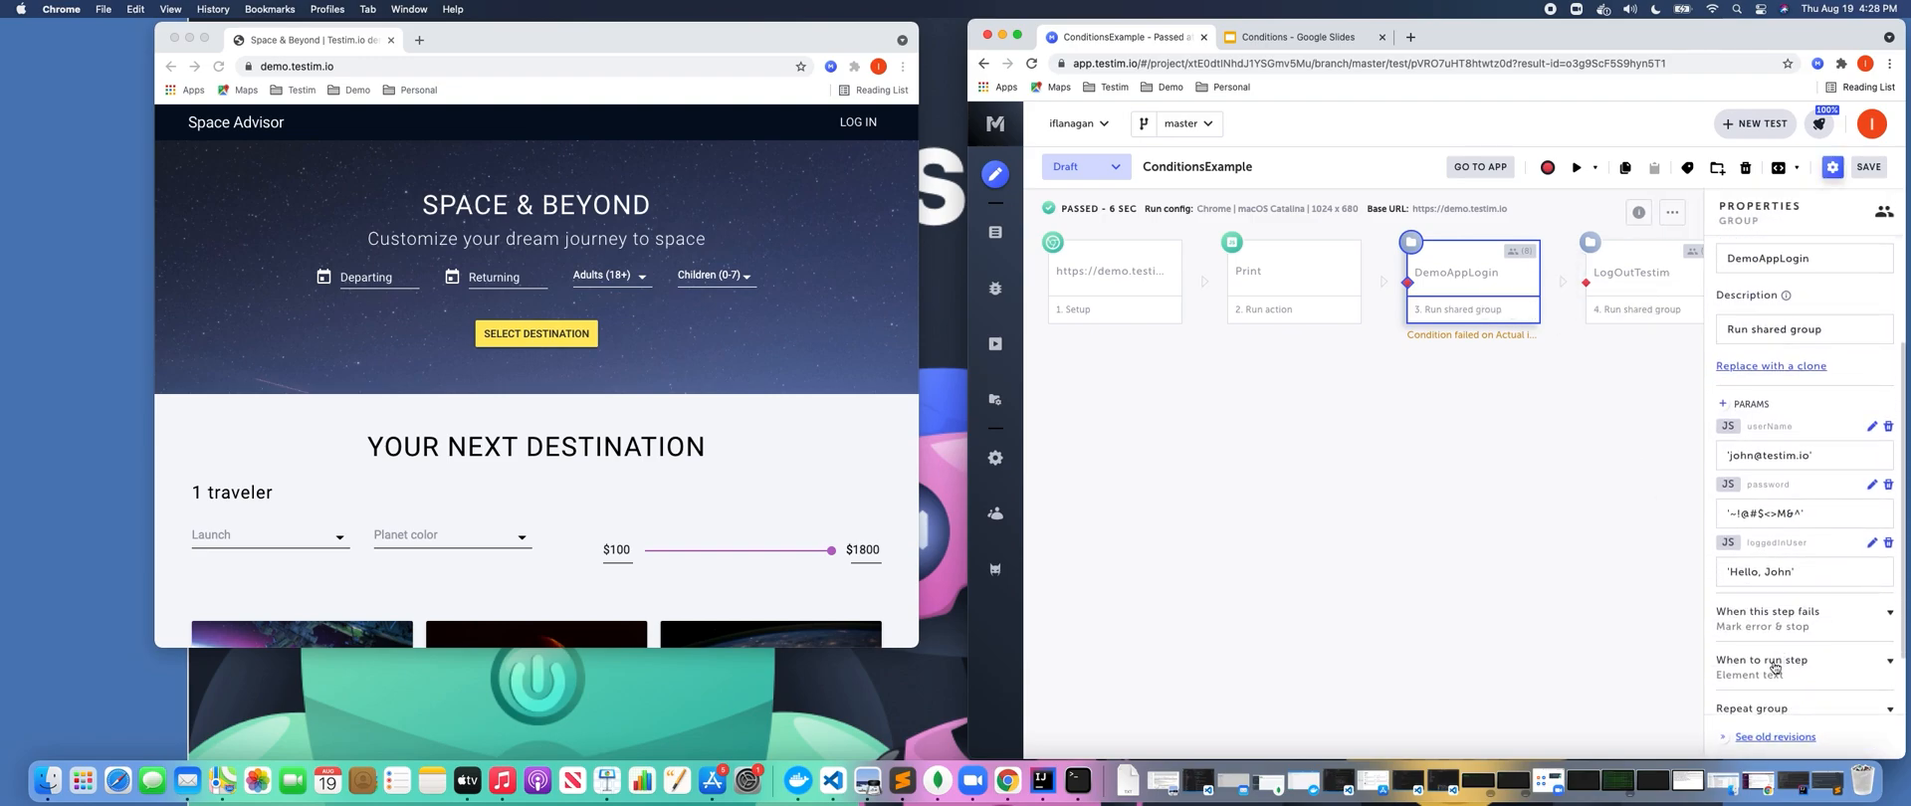
left_click(1768, 659)
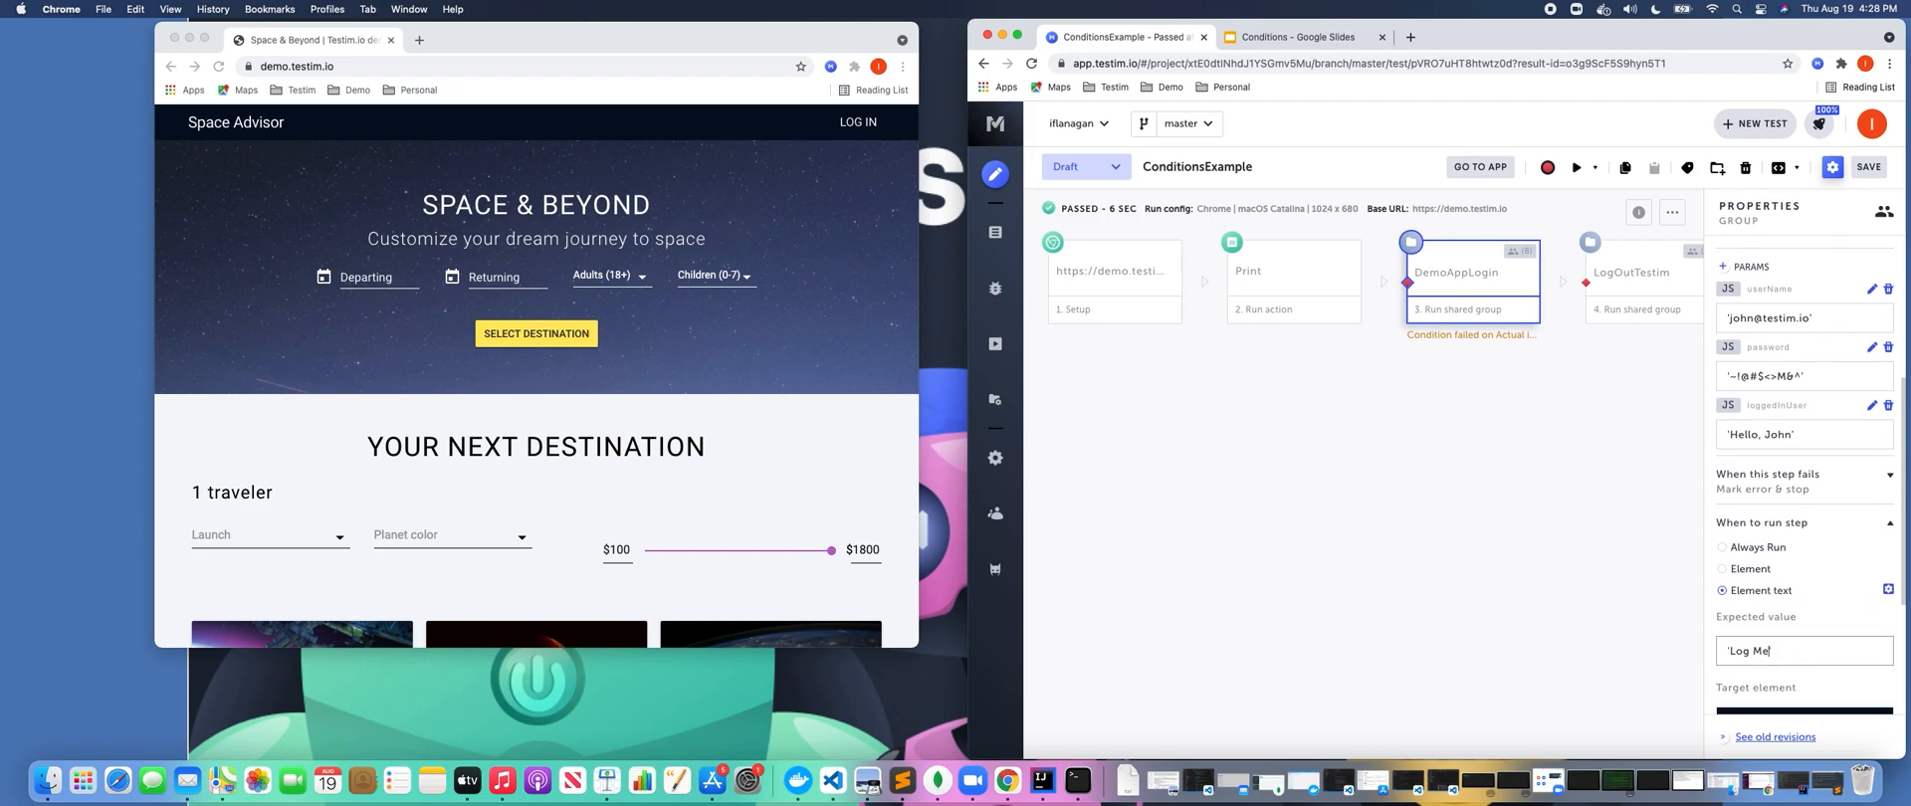
type("Log in'")
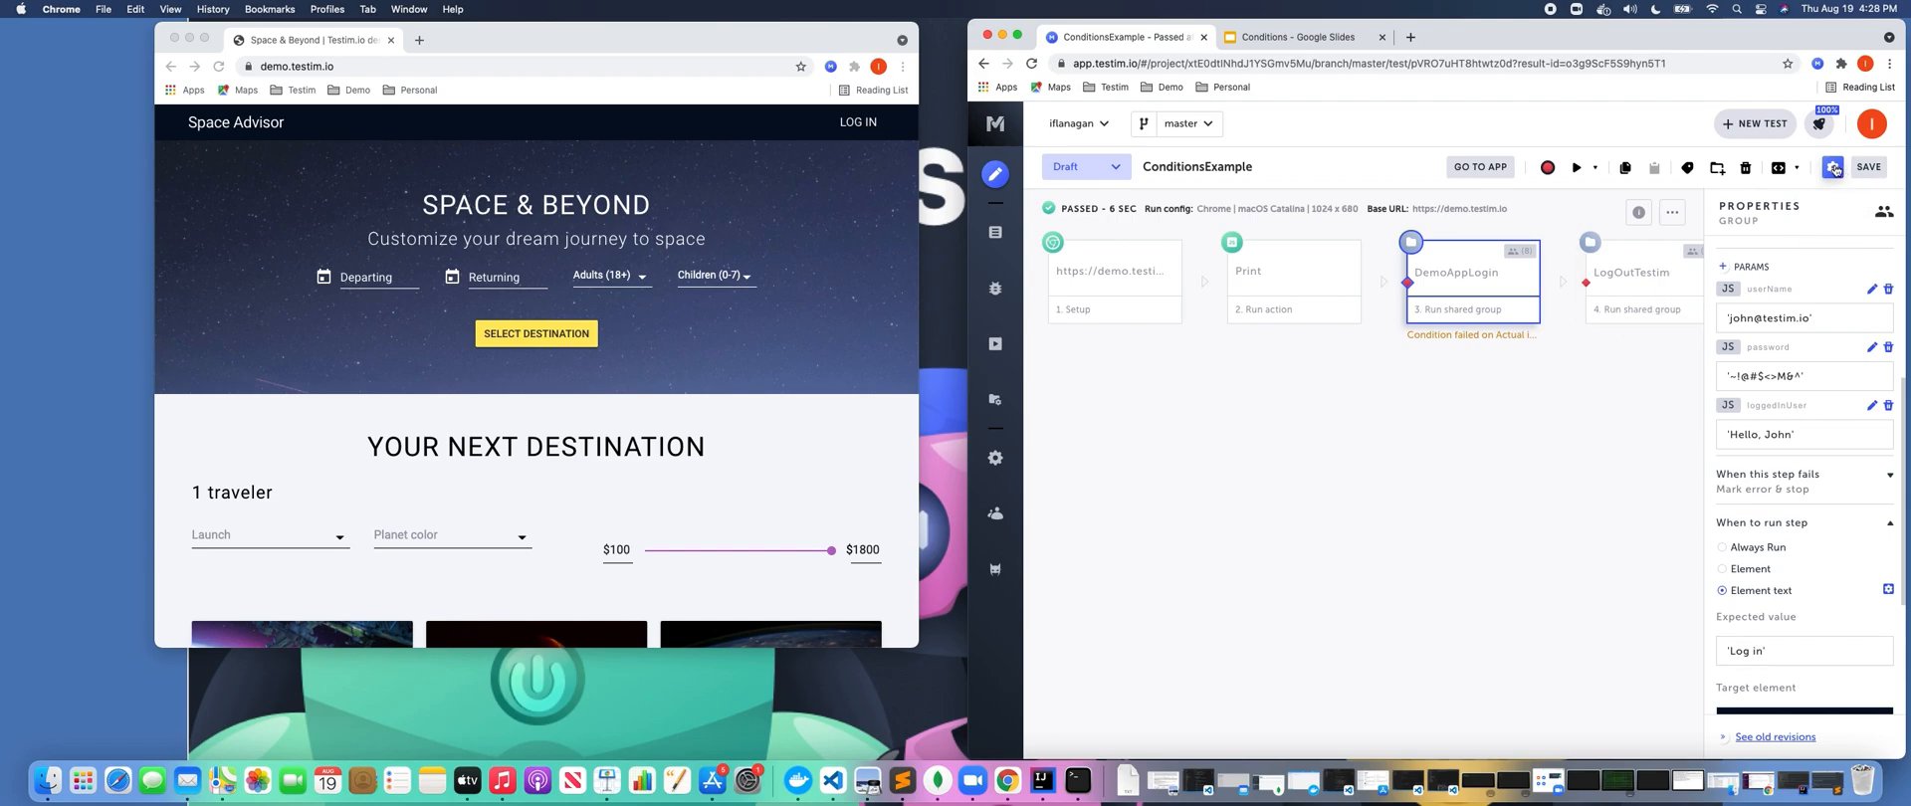
left_click(1639, 273)
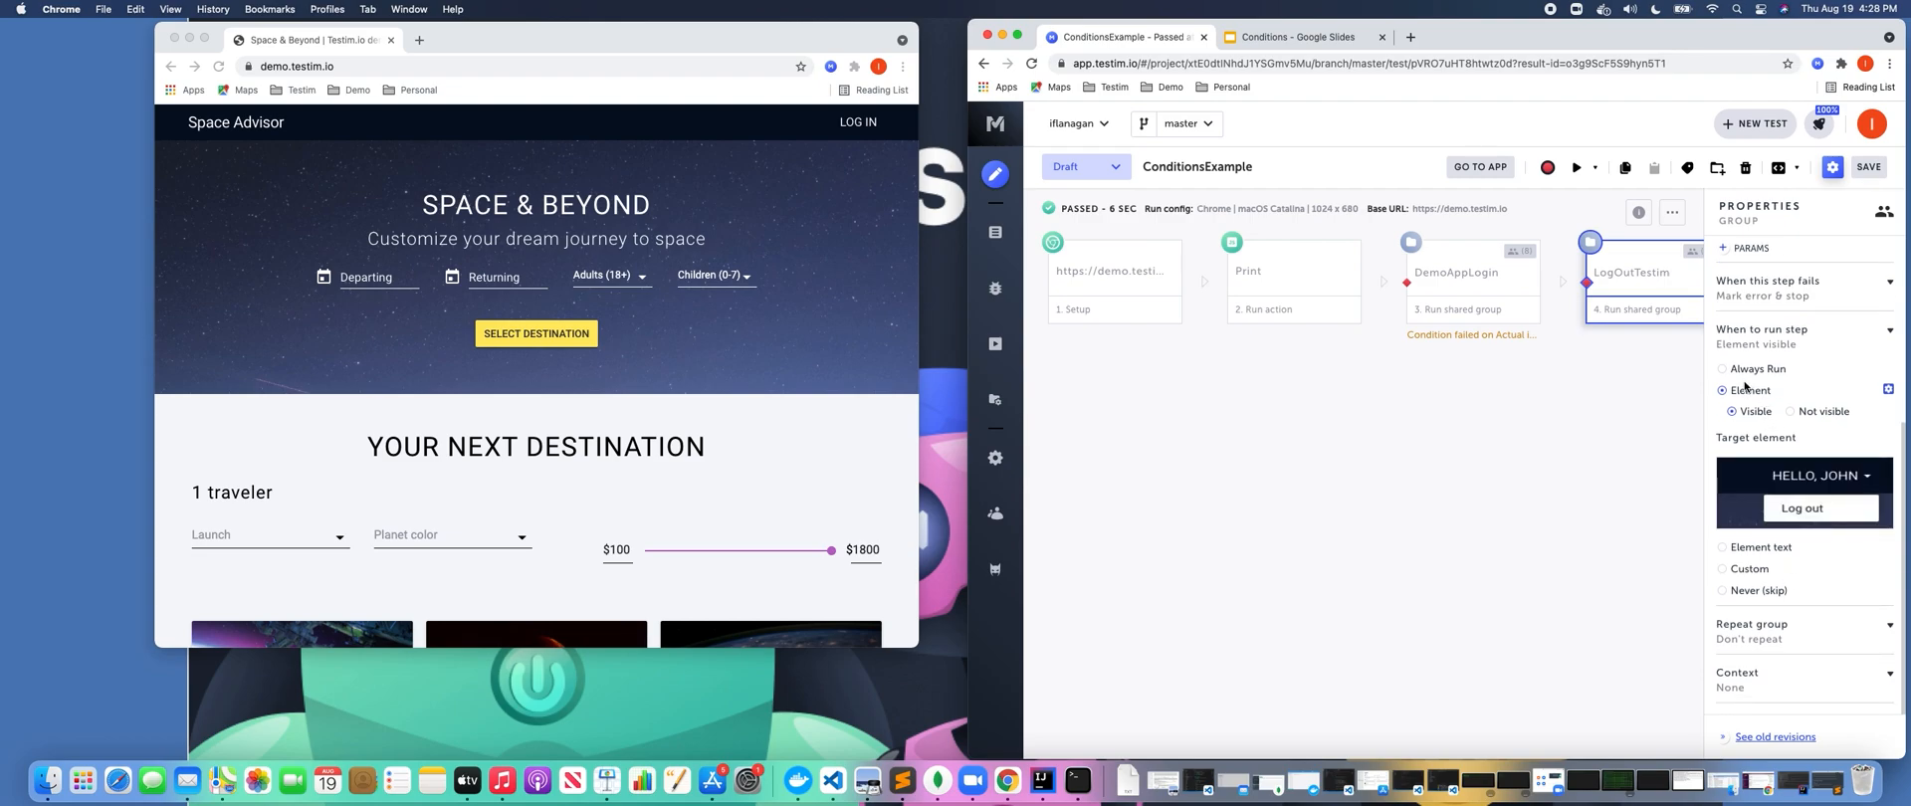
mouse_move(1749, 377)
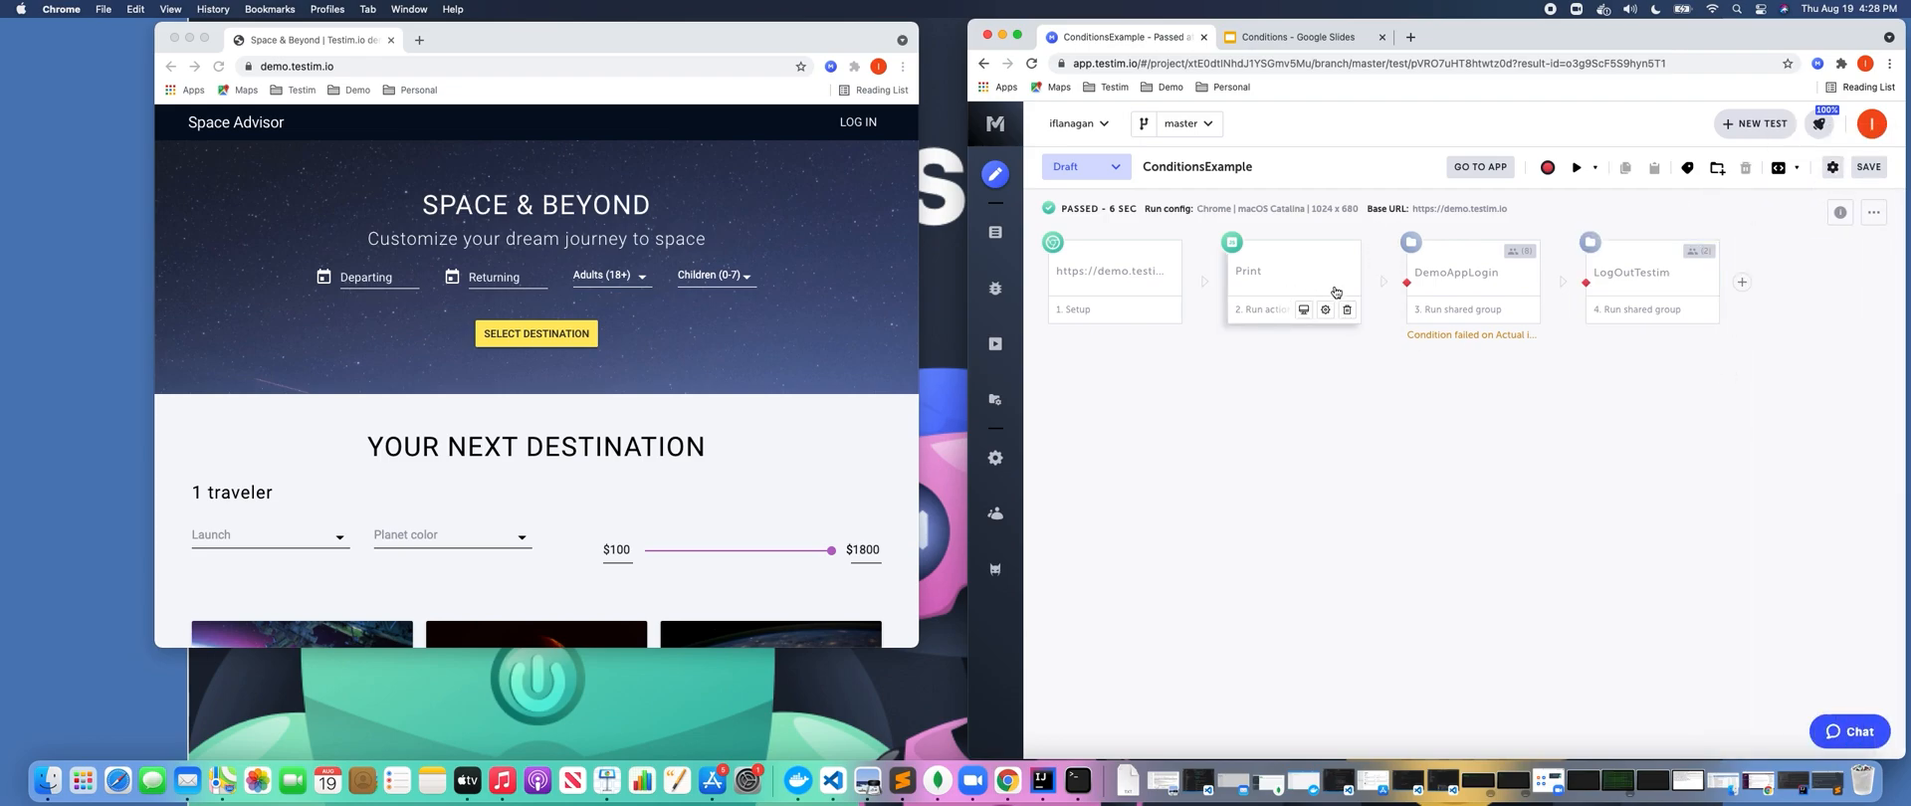
Close the LogOutTestim properties so the ConditionsExample flow shows again
left_click(1248, 270)
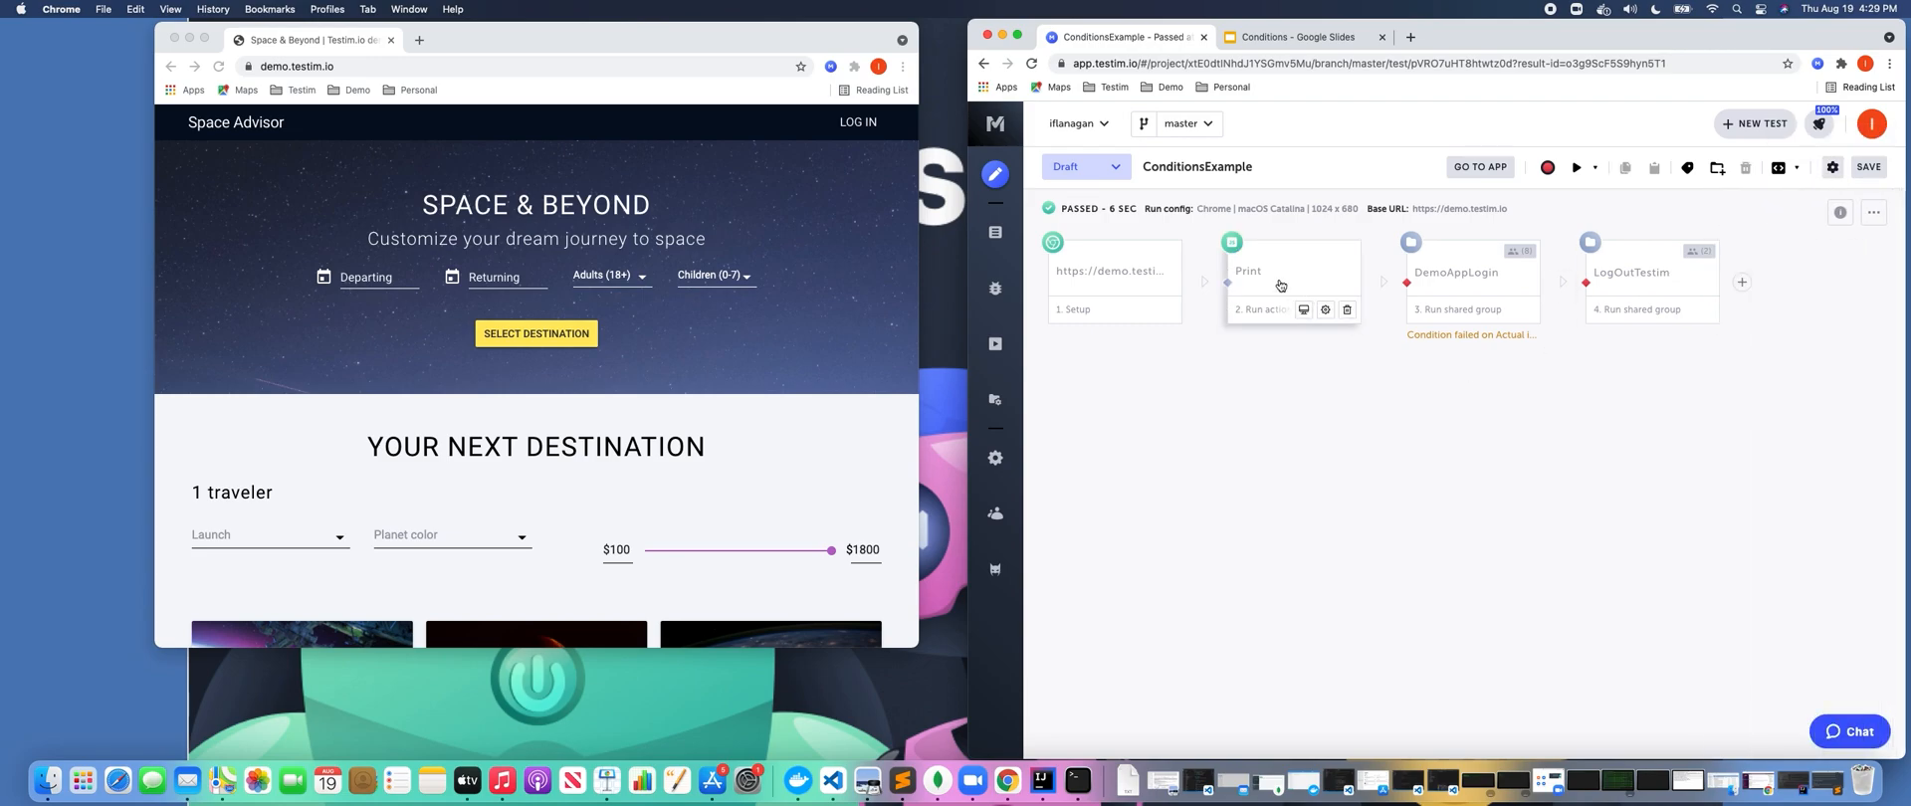
Select the Print step and play back the ConditionsExample test once more
left_click(1290, 271)
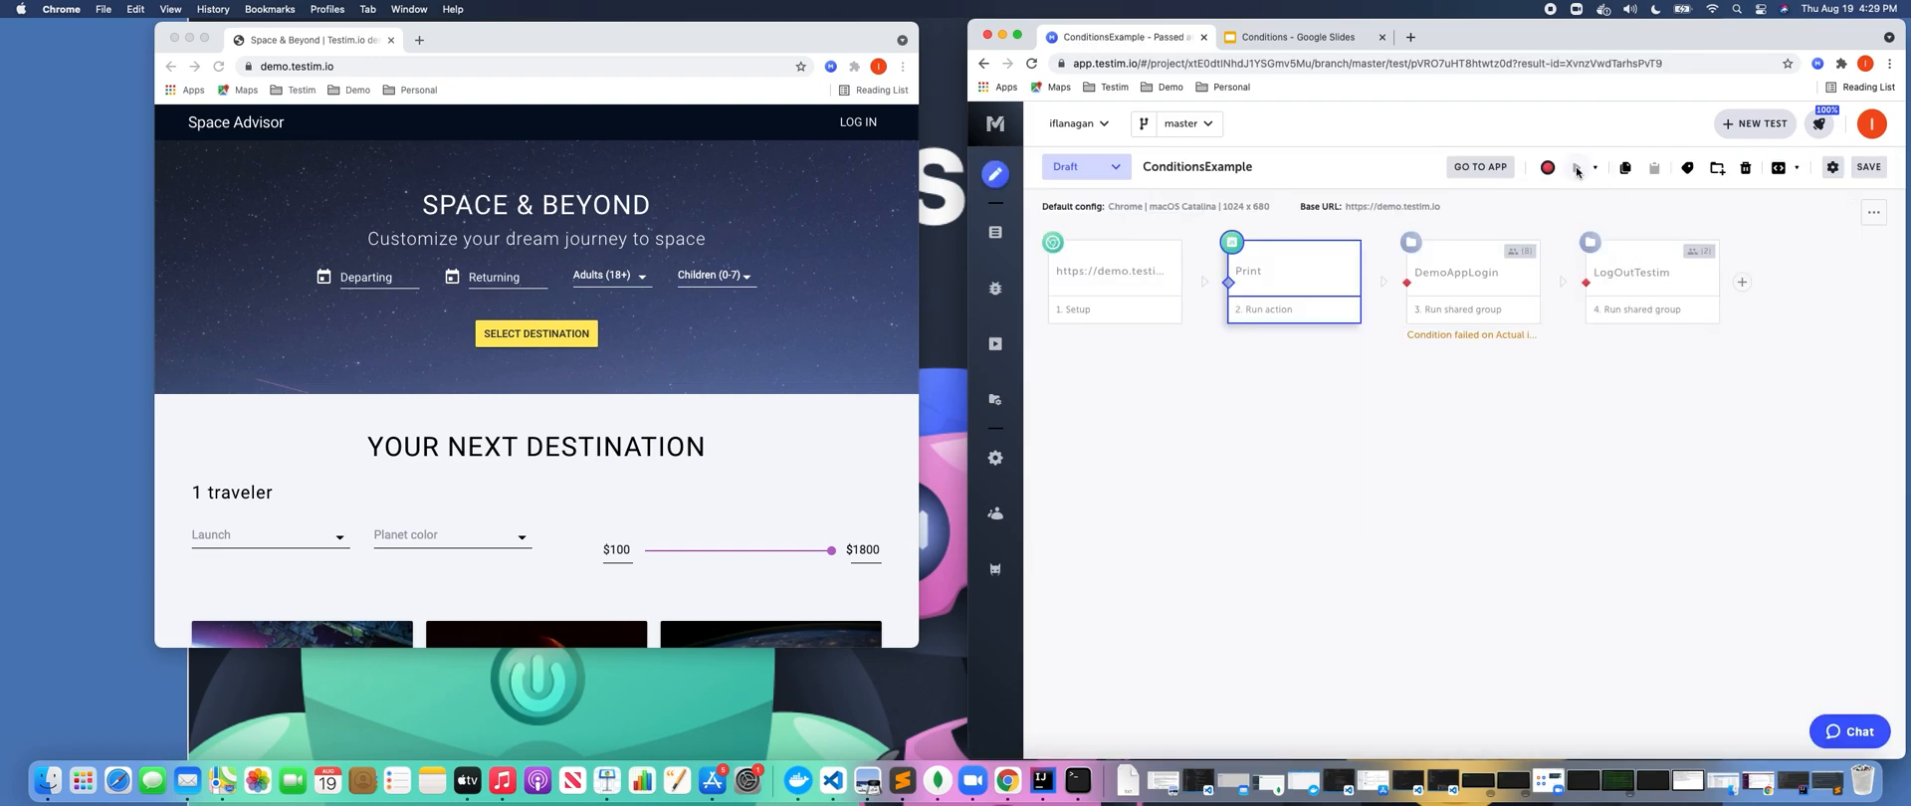
left_click(1547, 167)
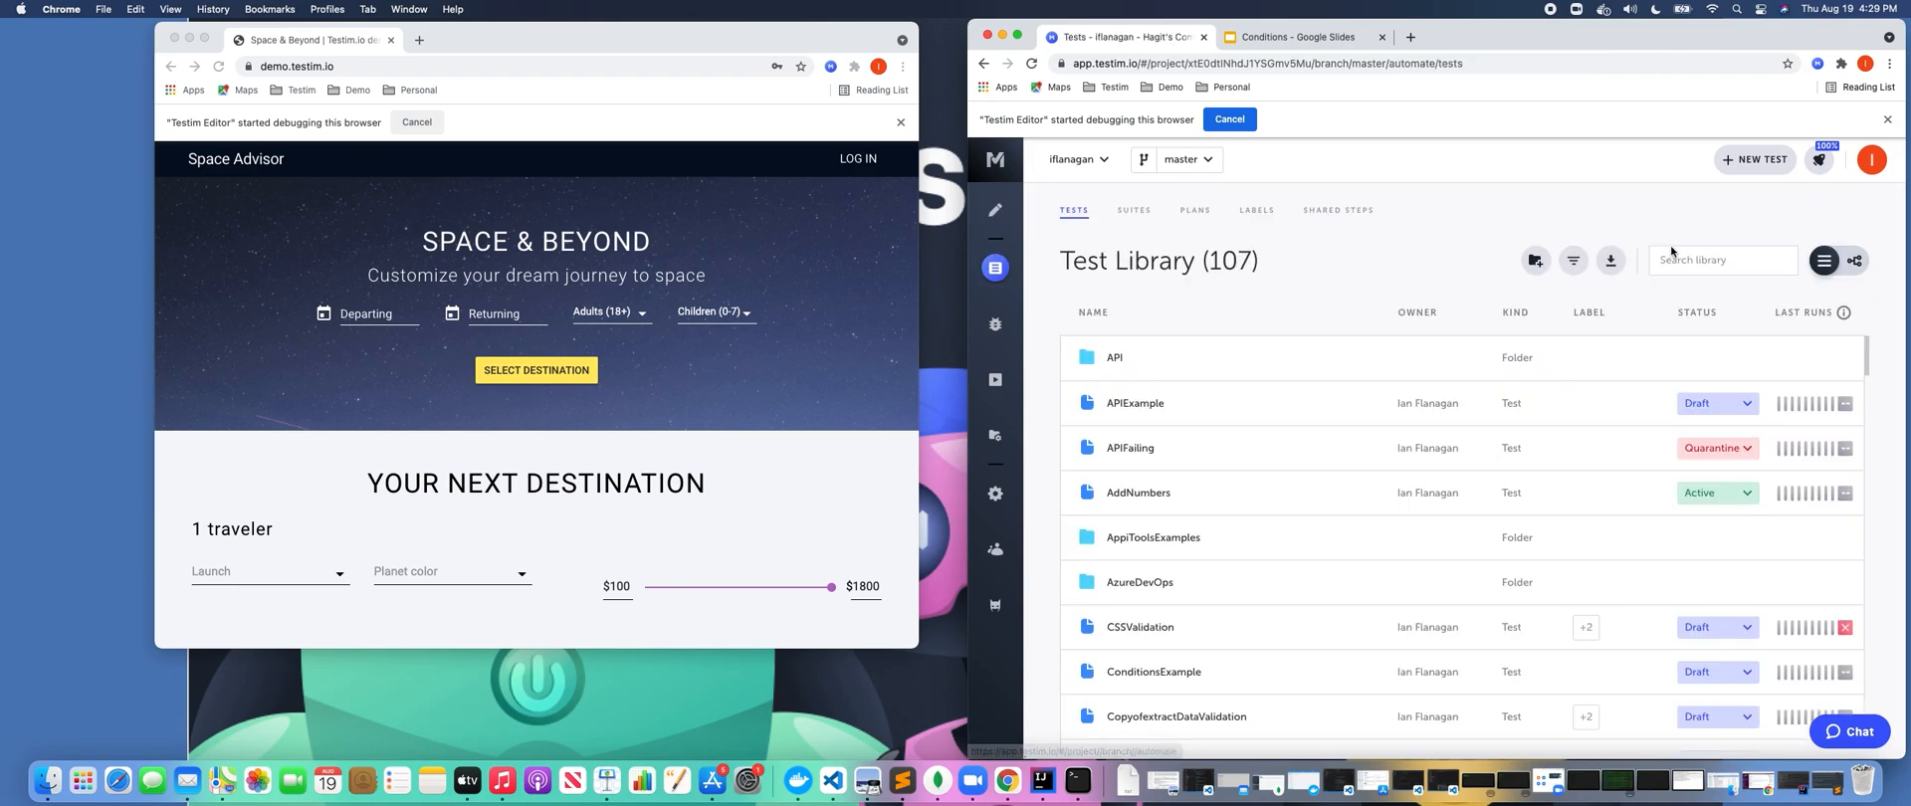
Find testimLoginLoop via 'testim' and open LoopLogin's custom repeat condition TESTIM_ITERATOR < users.length
type("testim")
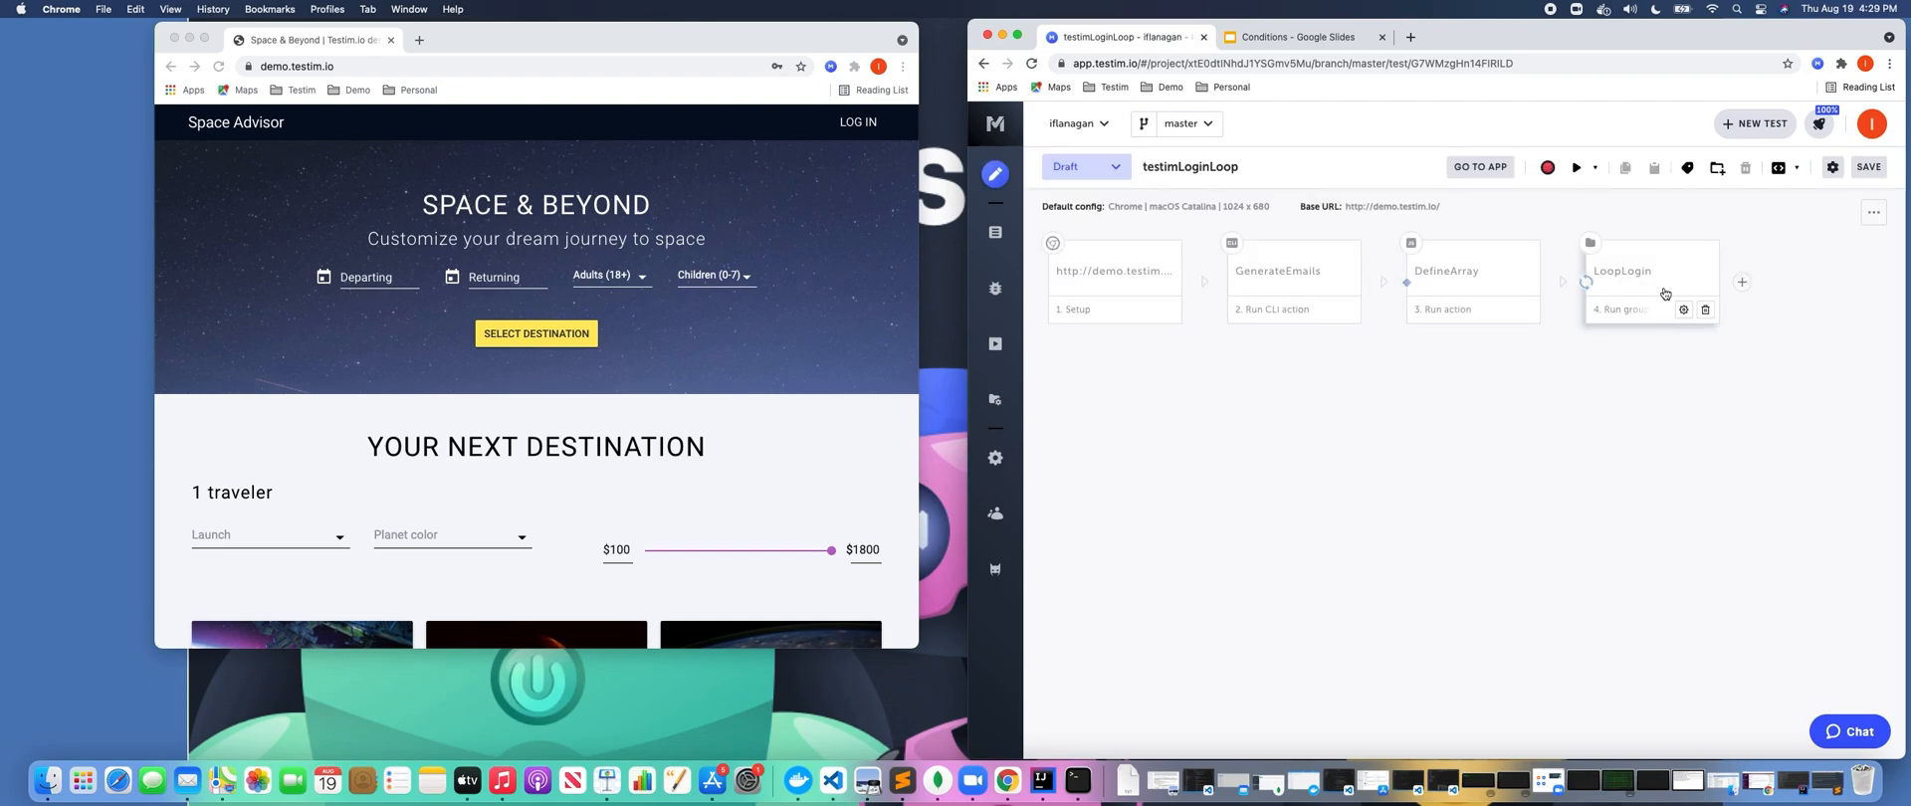
left_click(1649, 271)
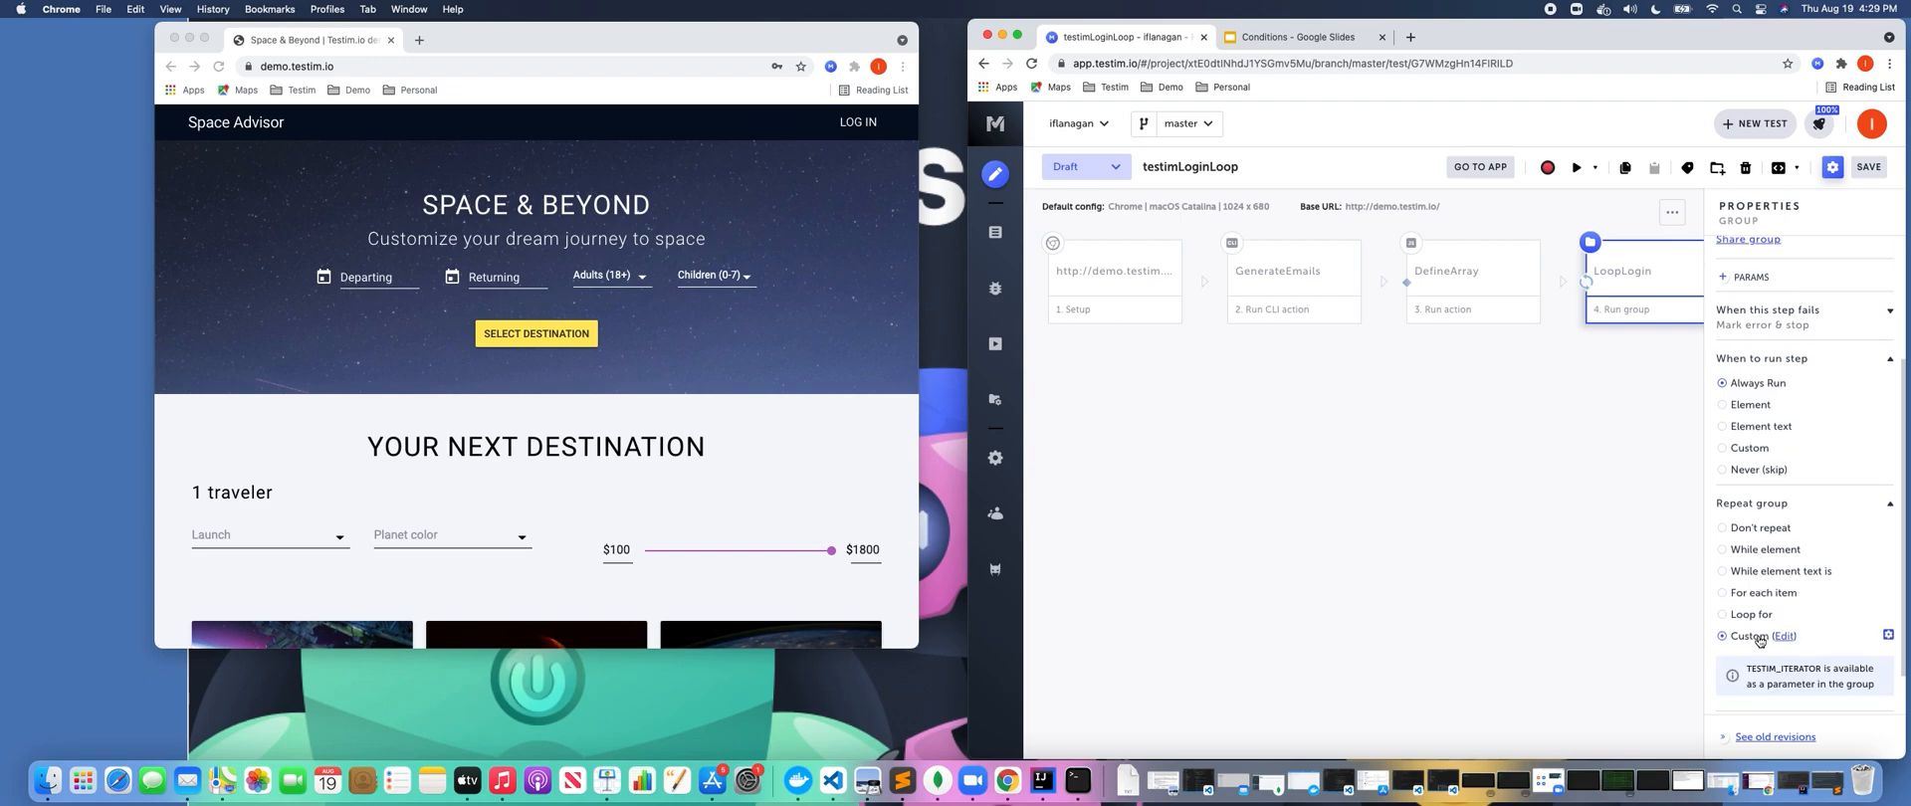
left_click(1784, 636)
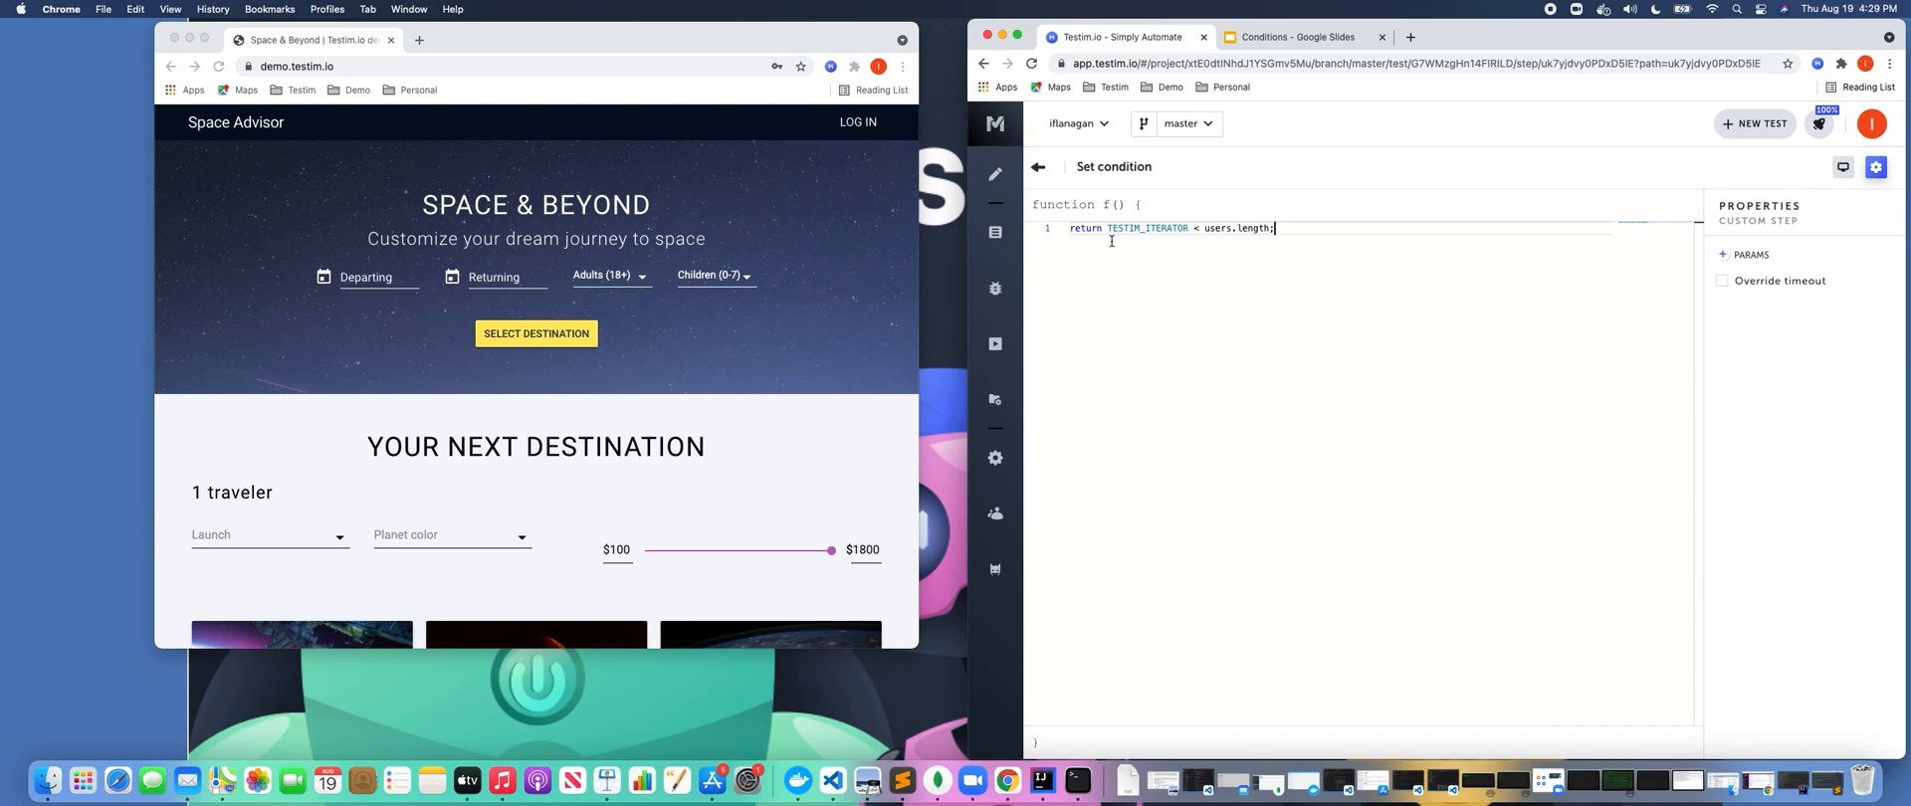
mouse_move(1285, 229)
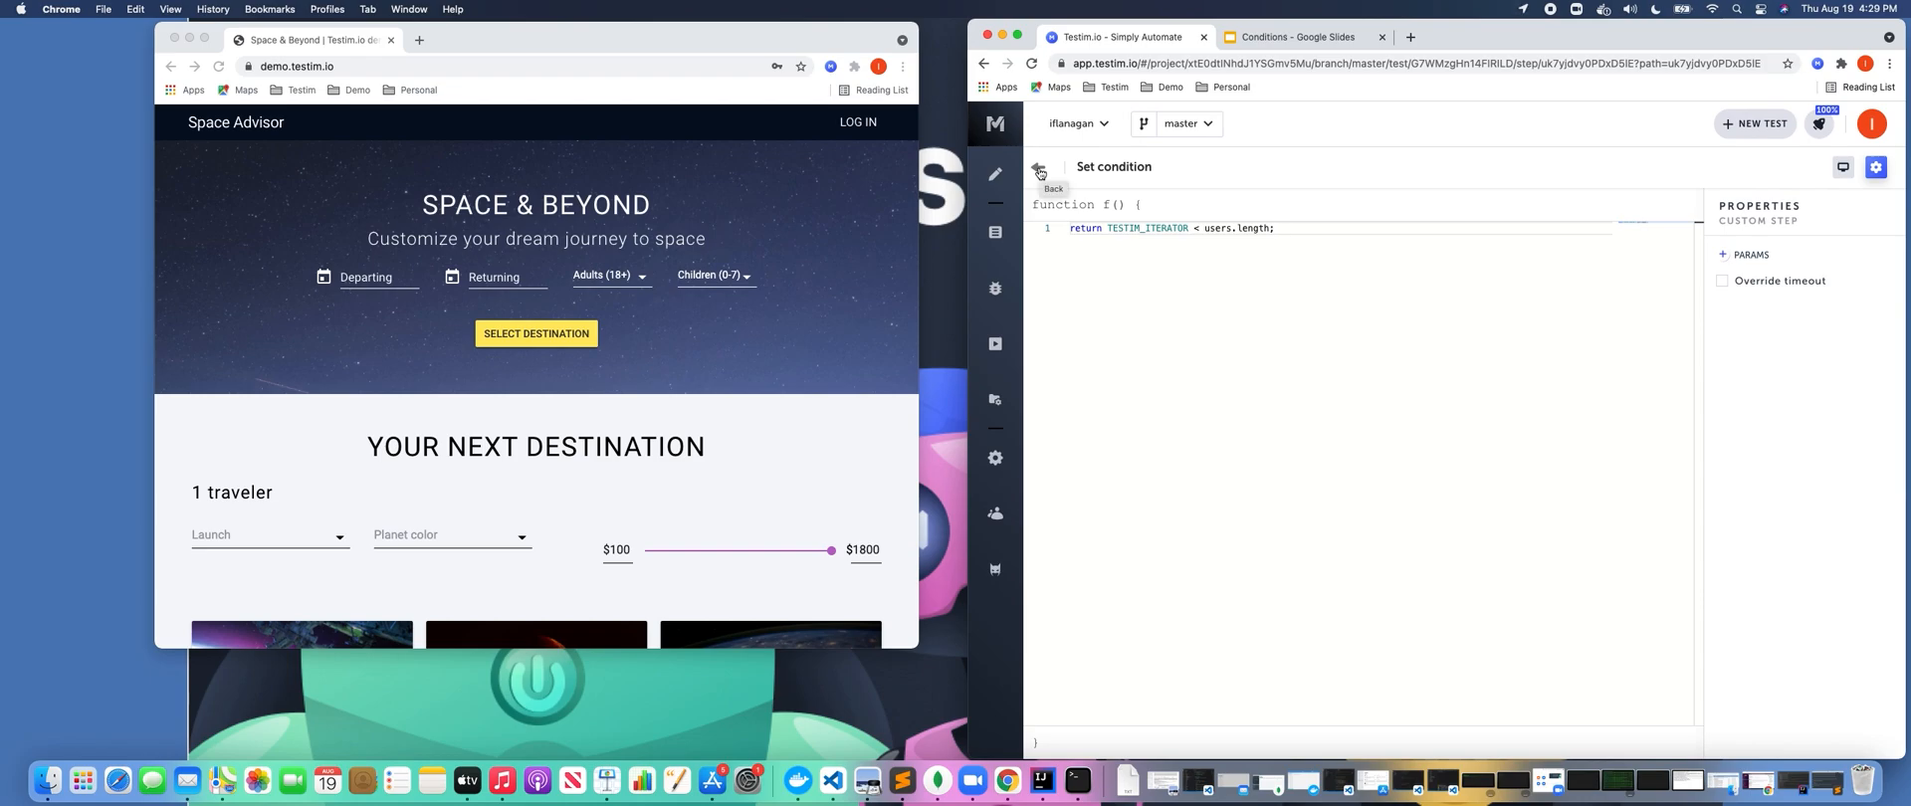
left_click(1038, 169)
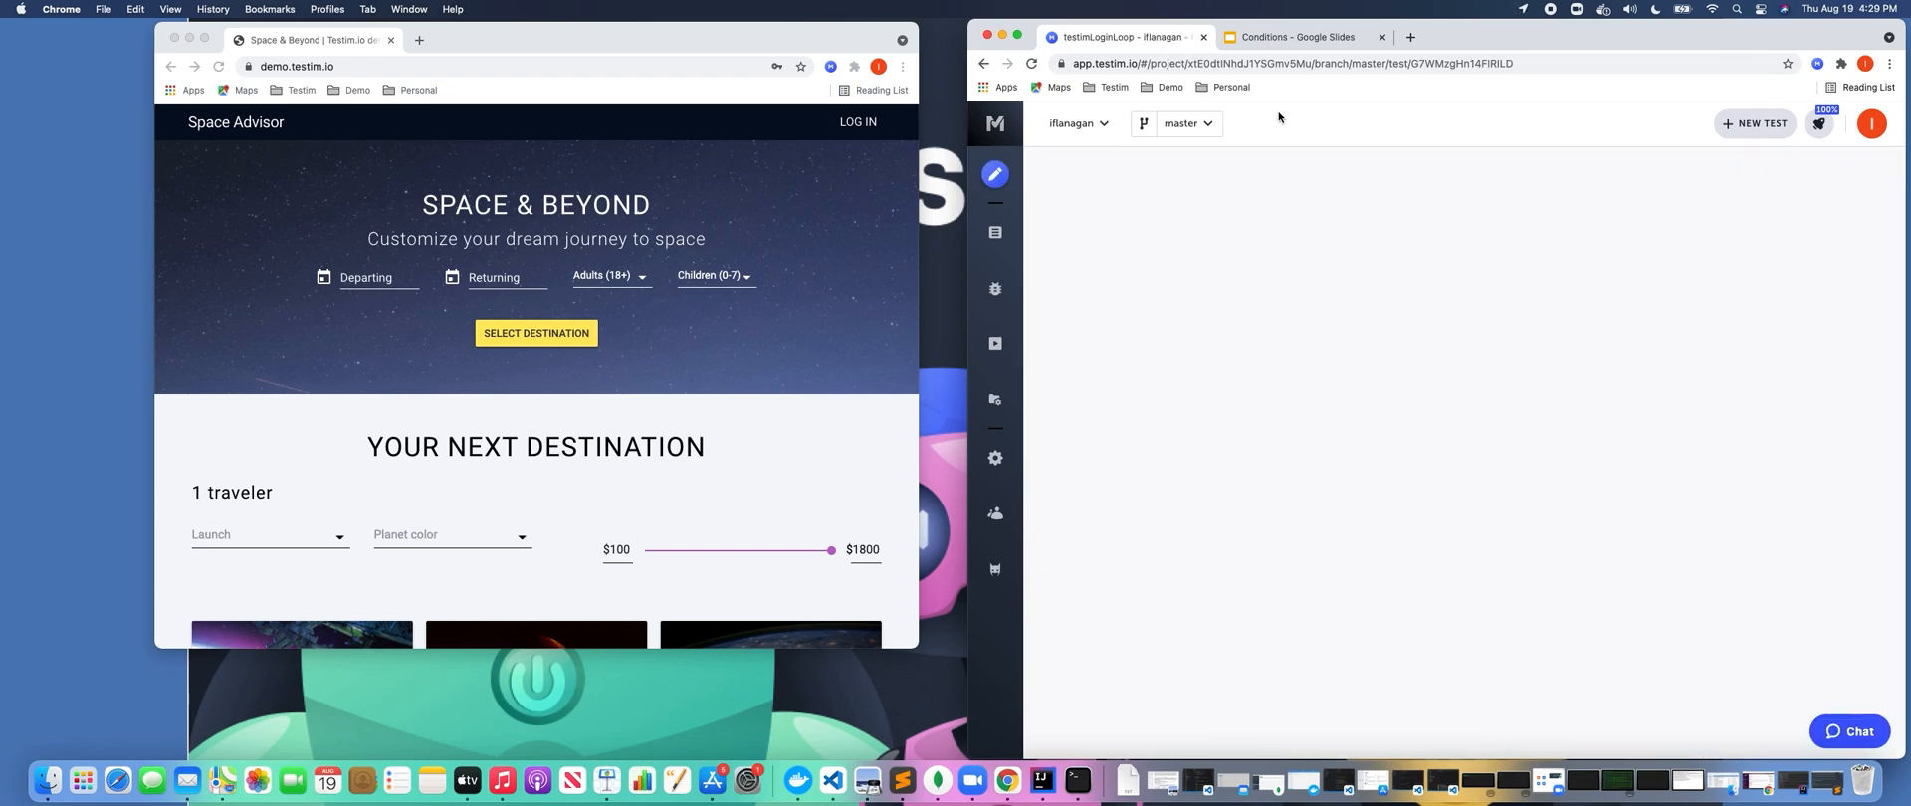
left_click(1294, 37)
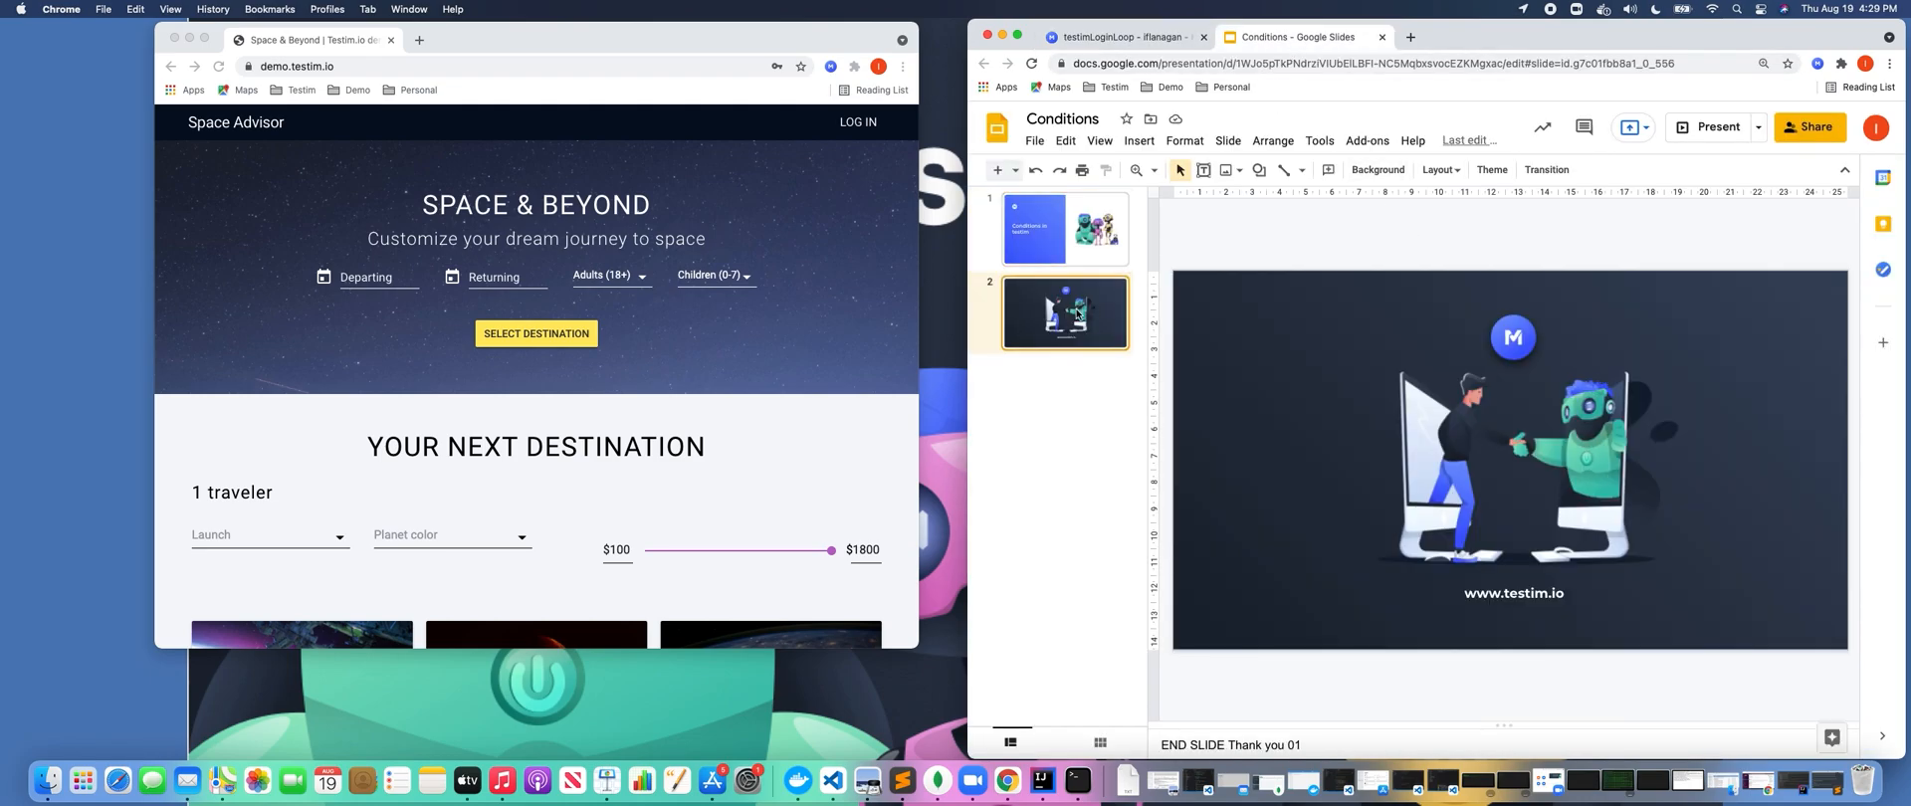
left_click(1710, 126)
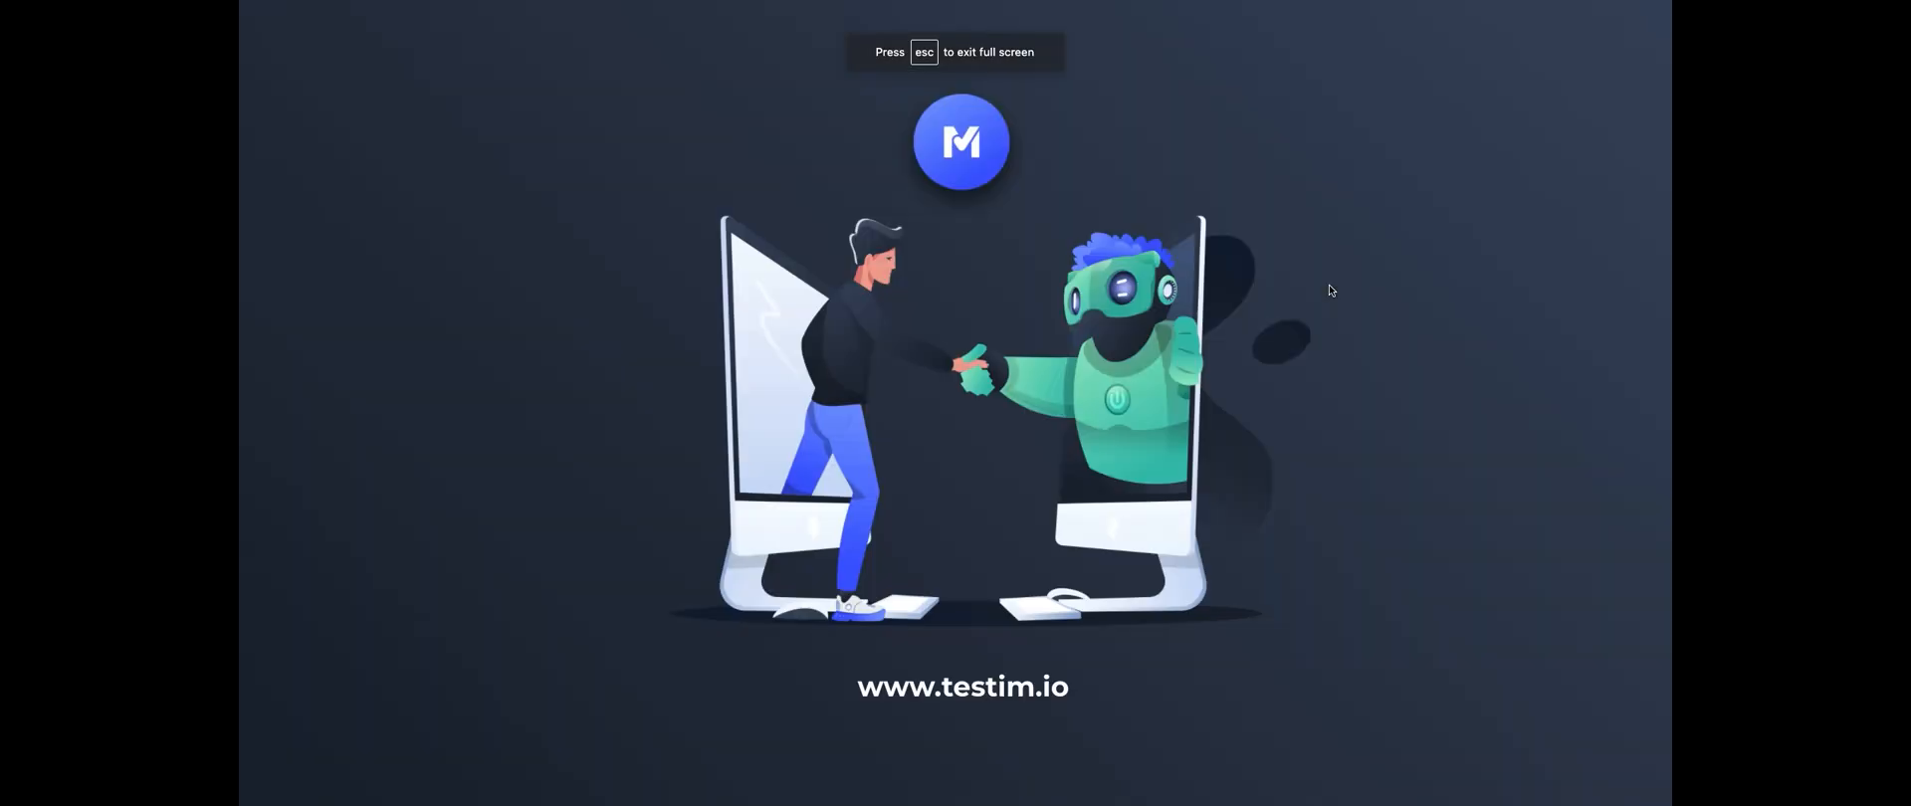